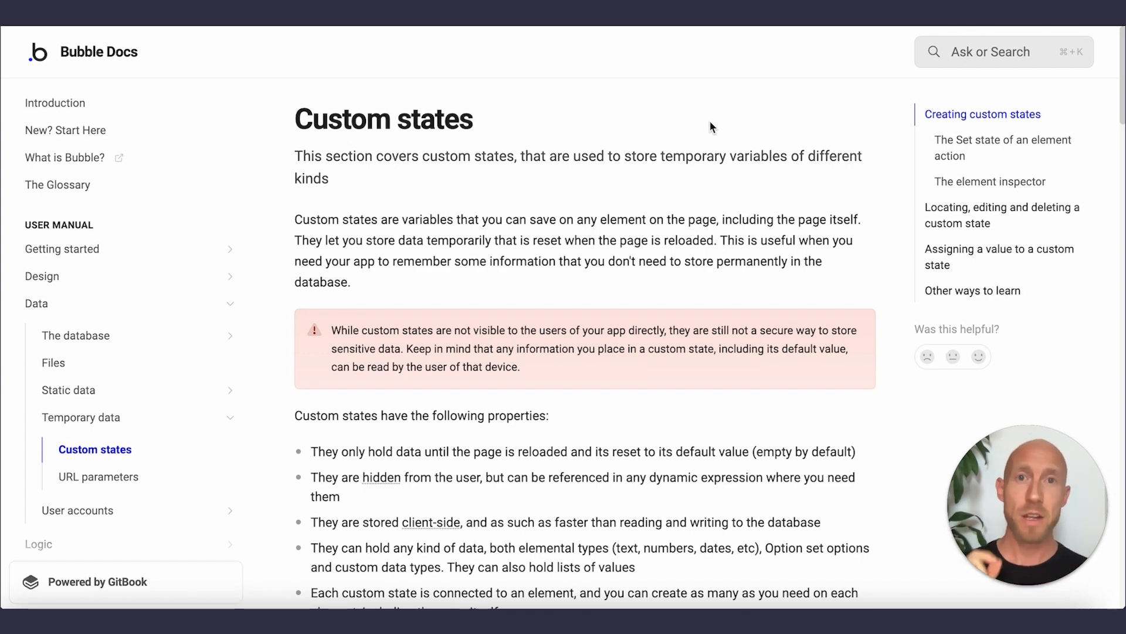
Load the Linnea, Nathan, Luna and Jason conversations in turn from the preview's Messages list
scroll("down", 3)
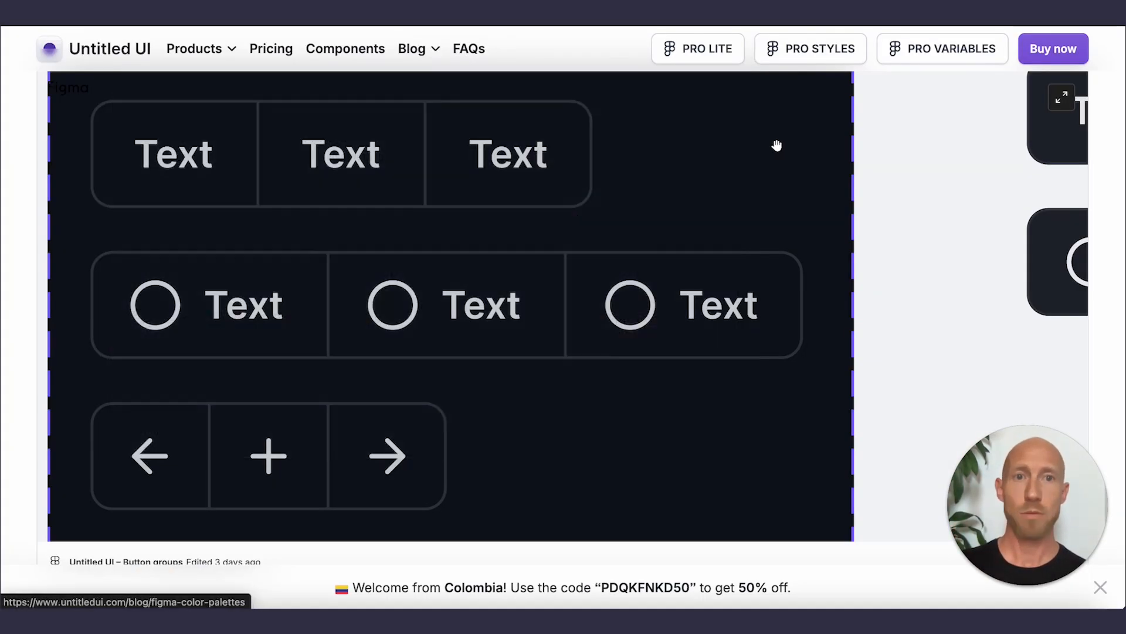
mouse_move(204, 169)
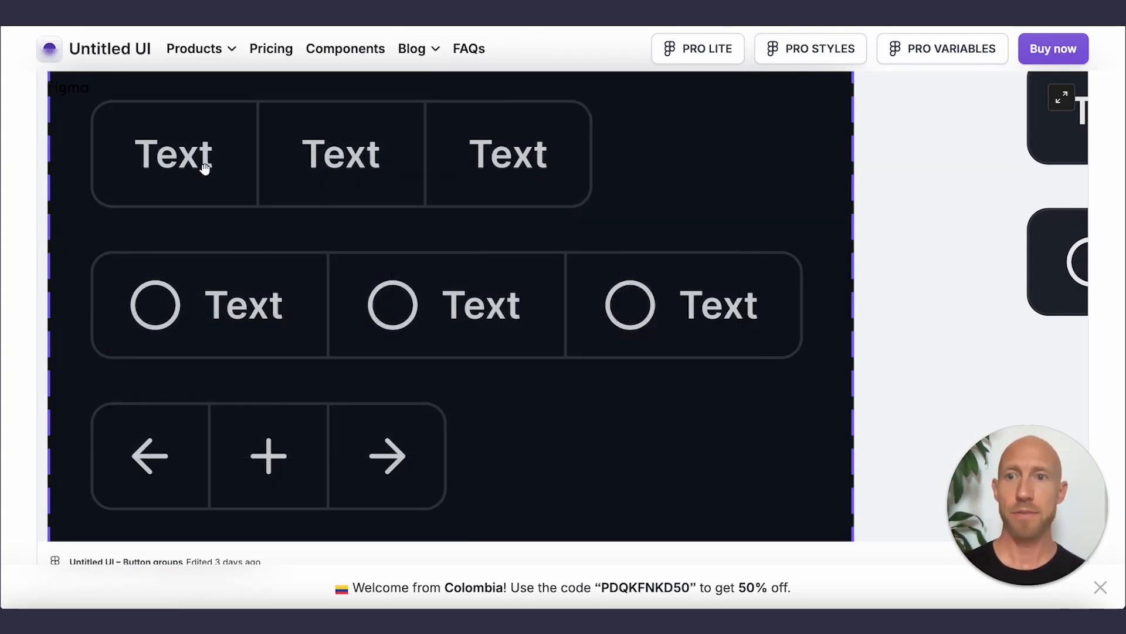
mouse_move(364, 189)
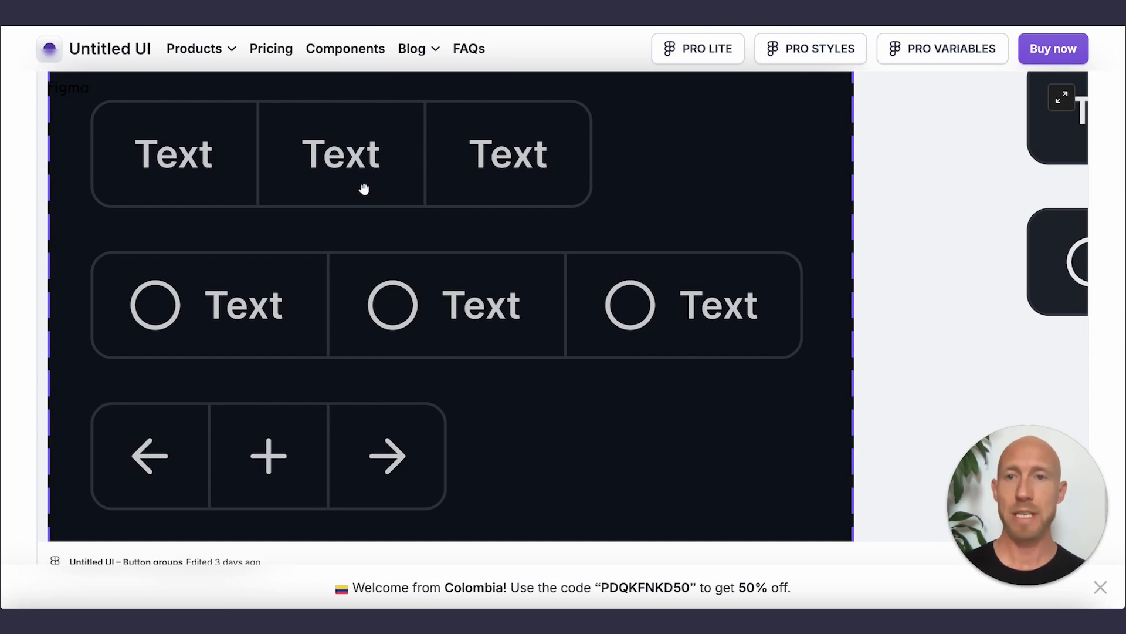
mouse_move(215, 188)
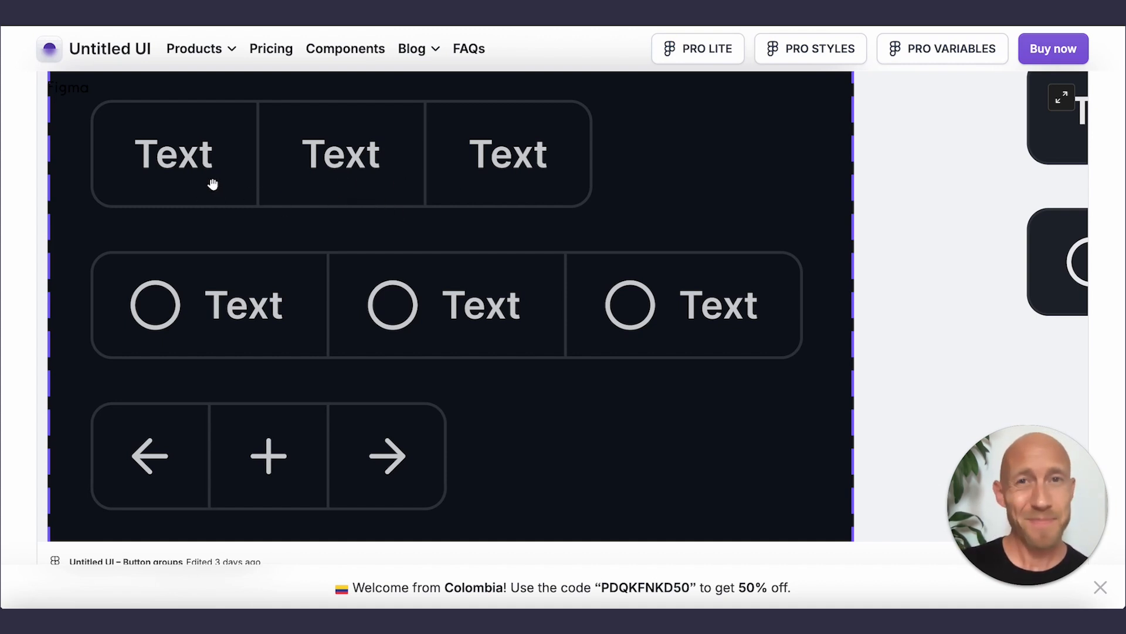
mouse_move(400, 182)
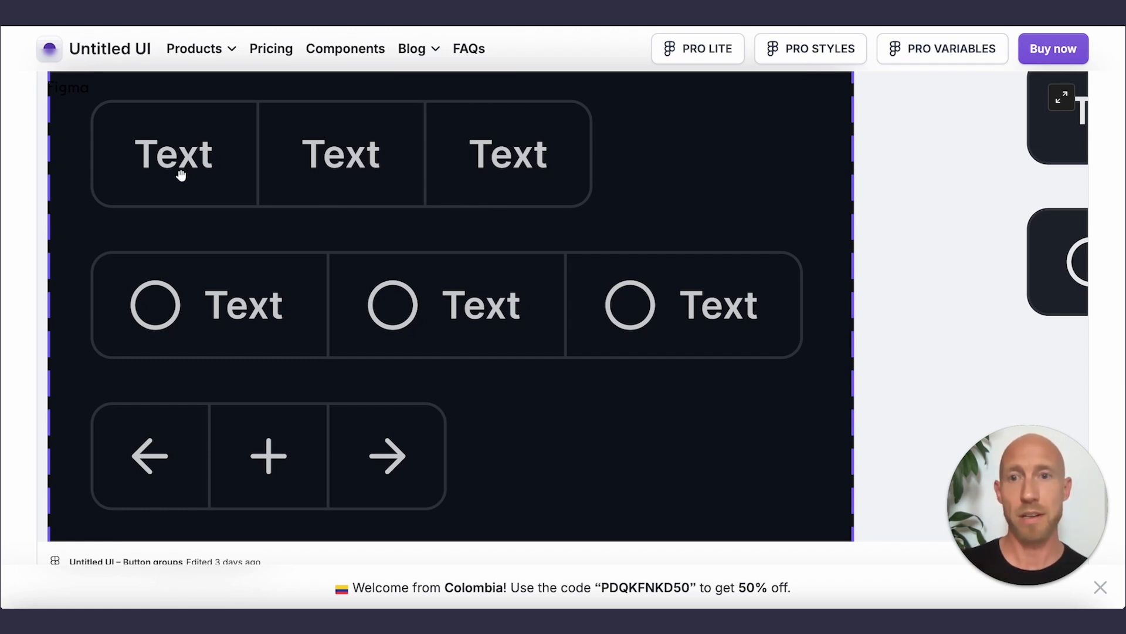
mouse_move(342, 178)
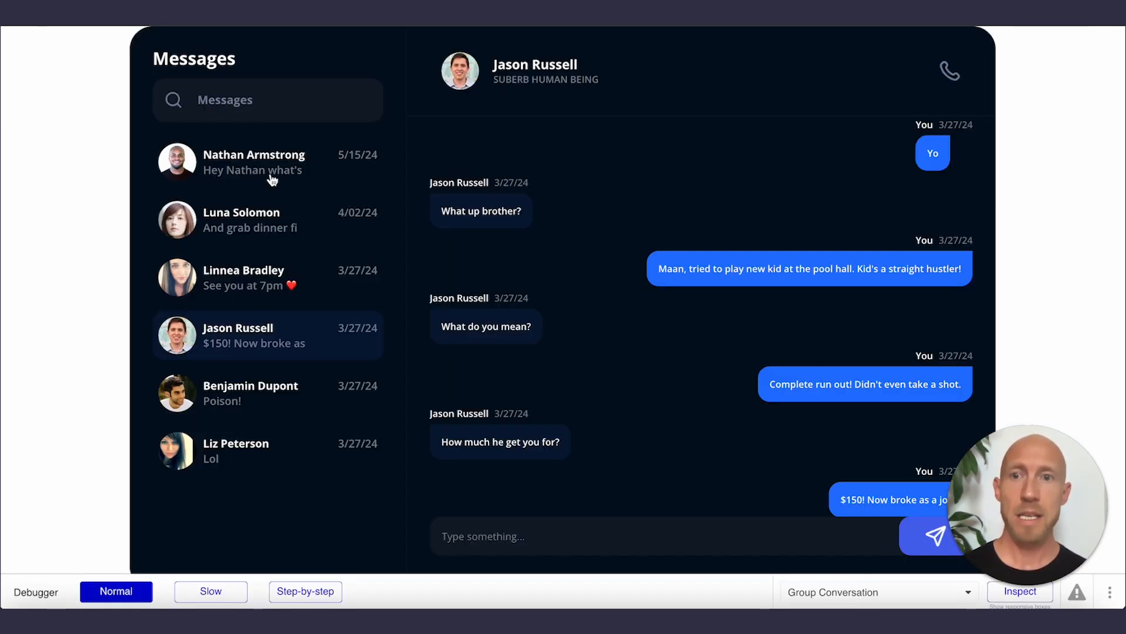
left_click(267, 277)
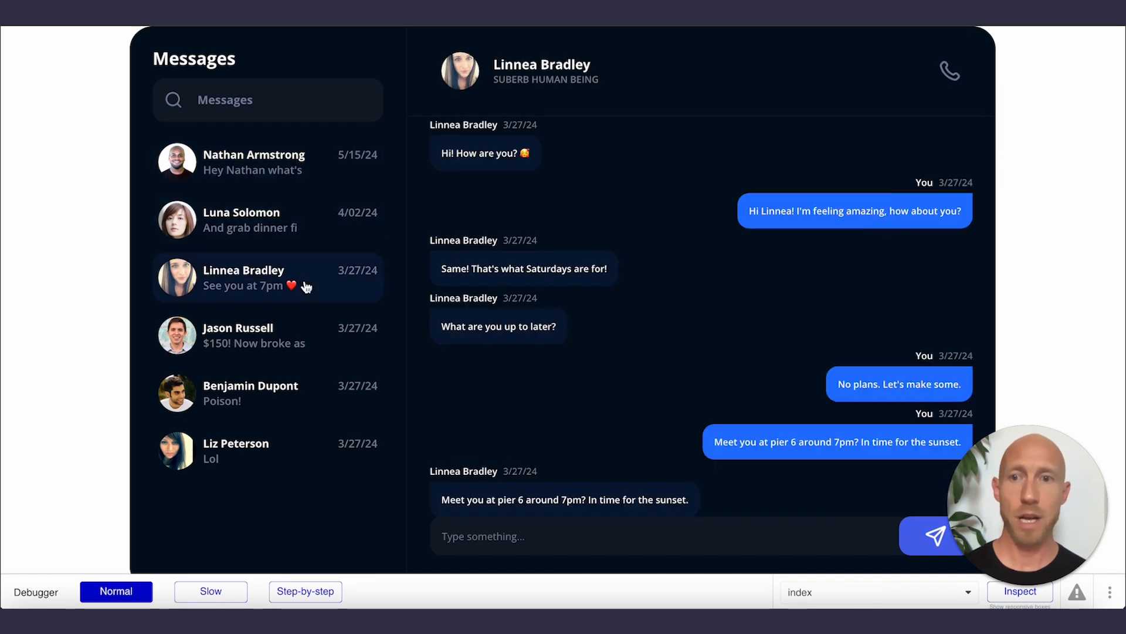
left_click(254, 162)
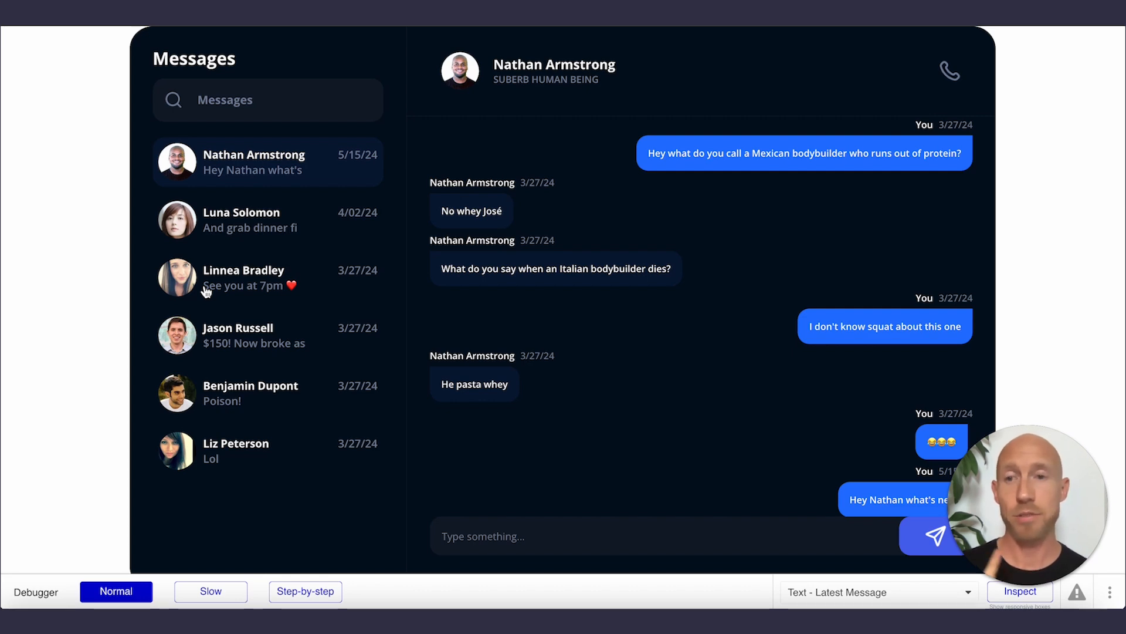
left_click(268, 219)
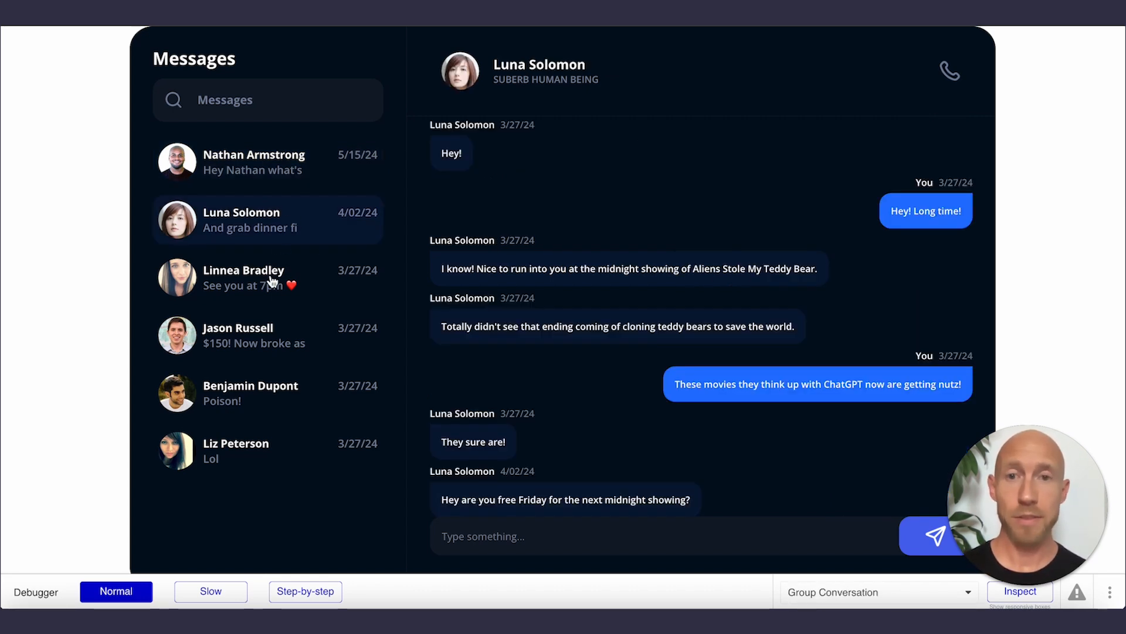
left_click(267, 335)
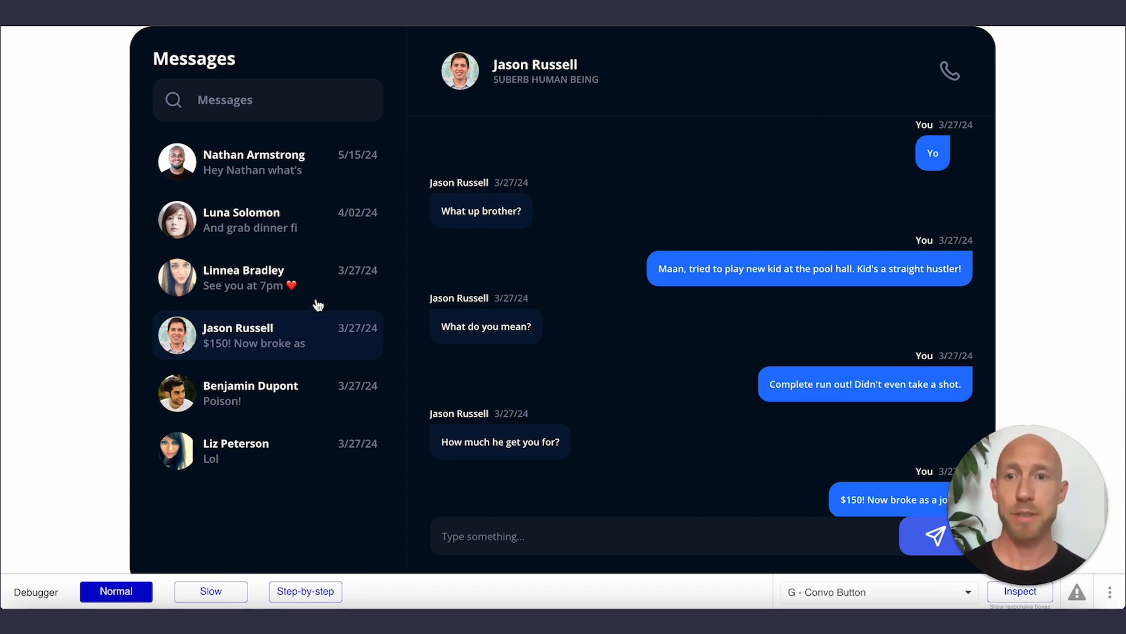
left_click(267, 219)
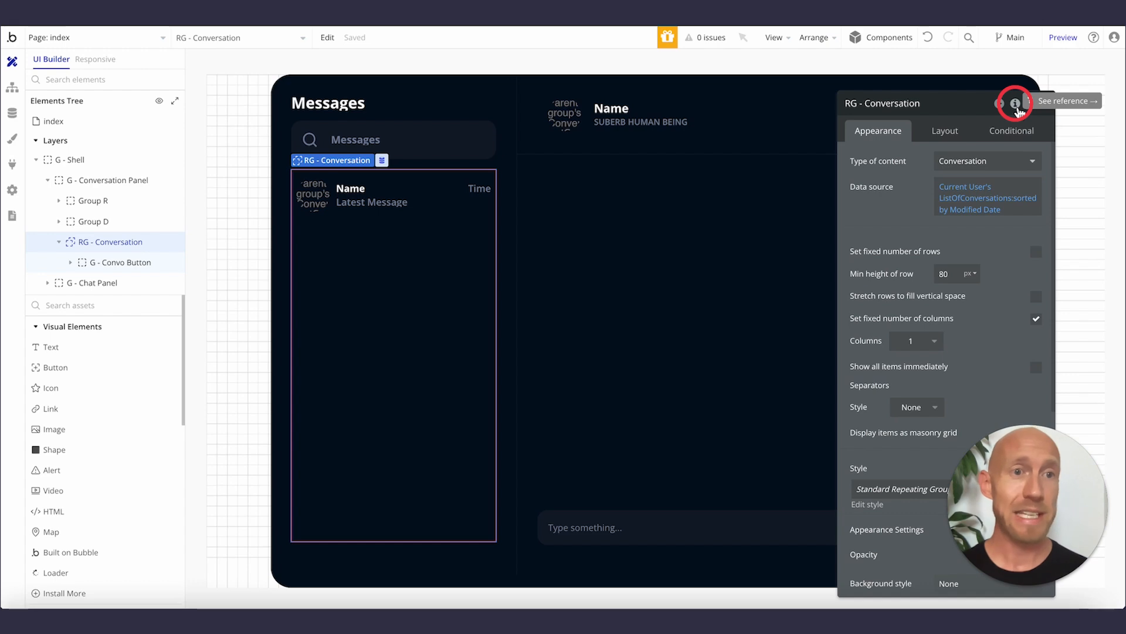
Inspect RG - Conversation's custom states, revealing selected_cell as a number defaulting to 1
left_click(1016, 103)
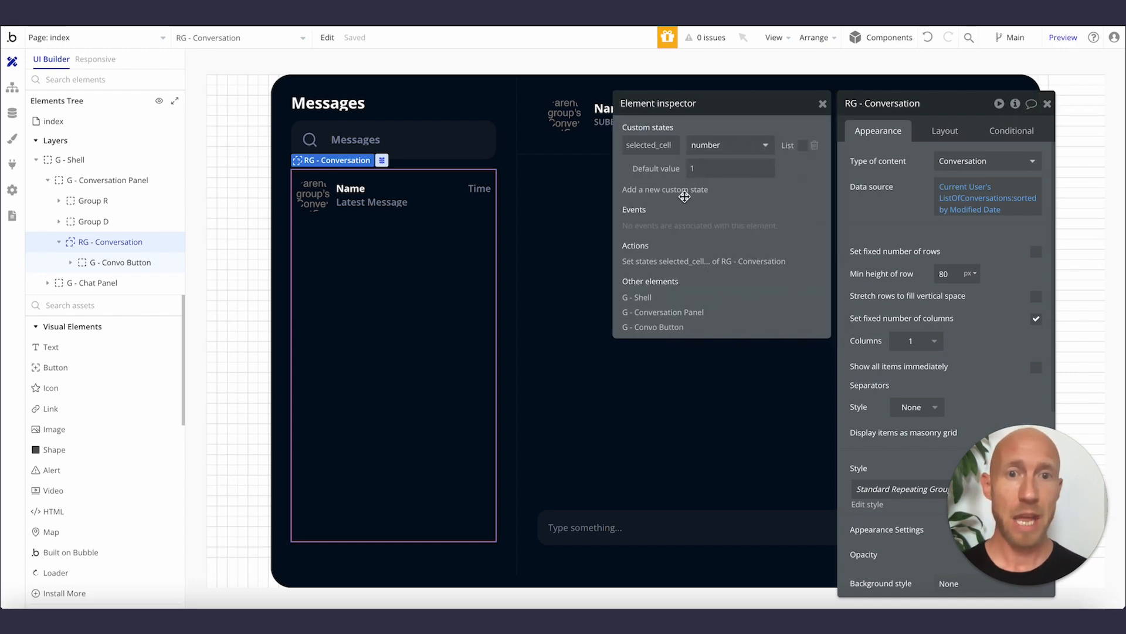
left_click(664, 189)
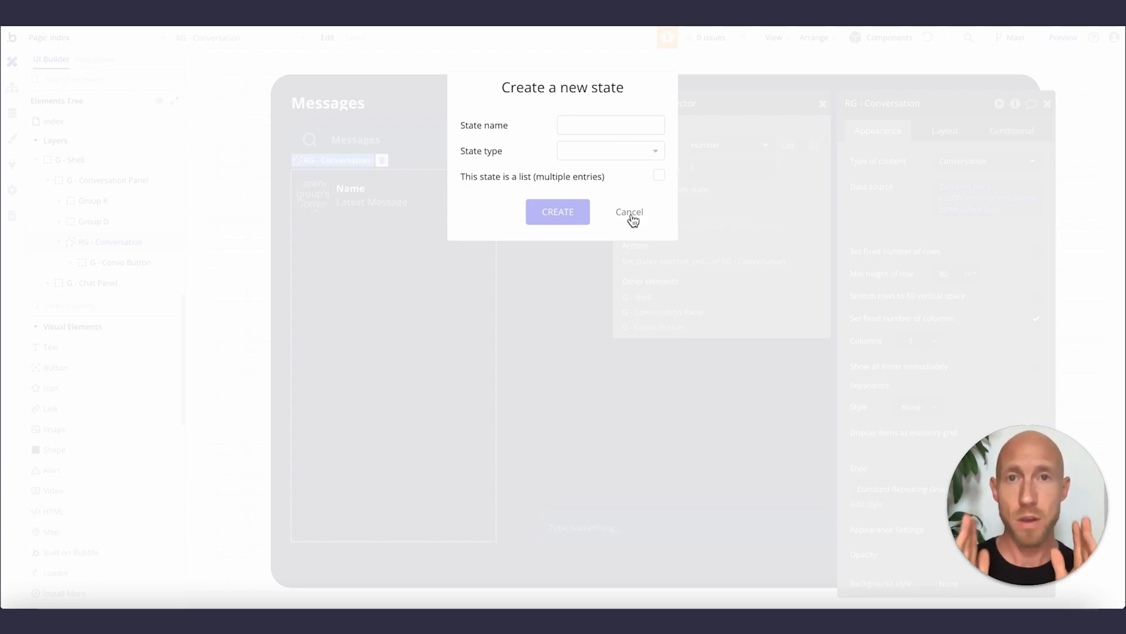
left_click(628, 213)
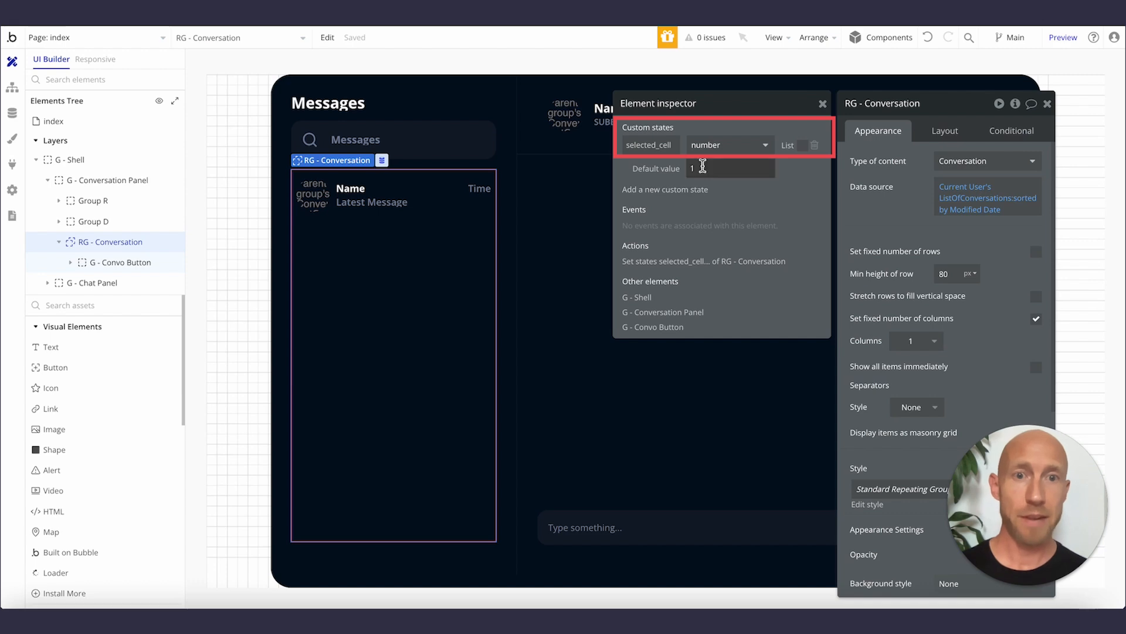
double_click(648, 144)
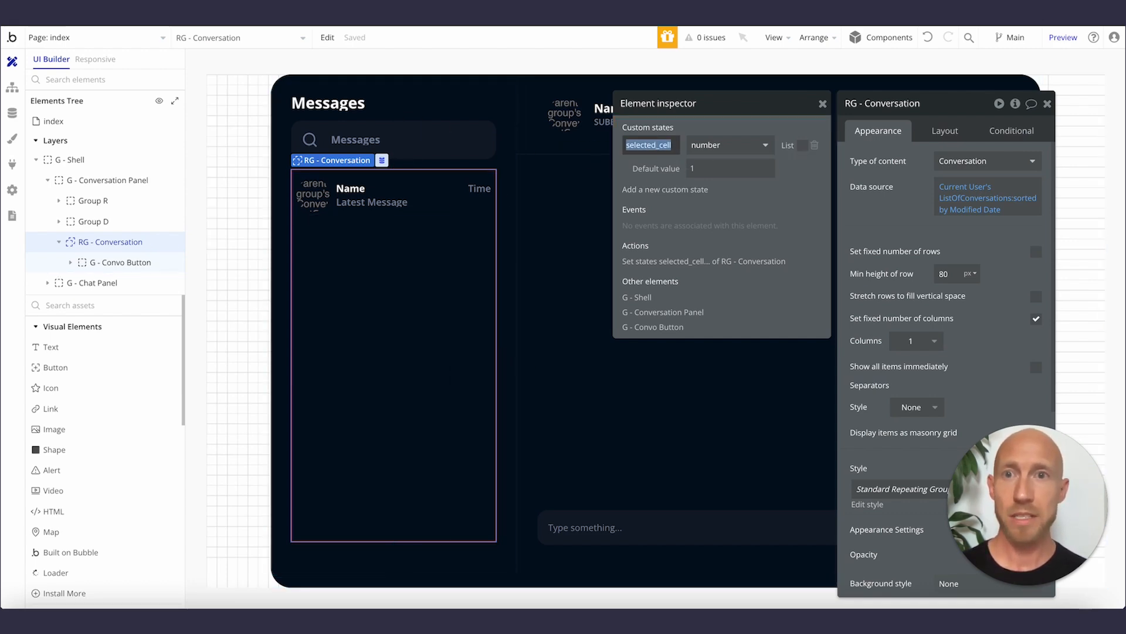
left_click(1063, 37)
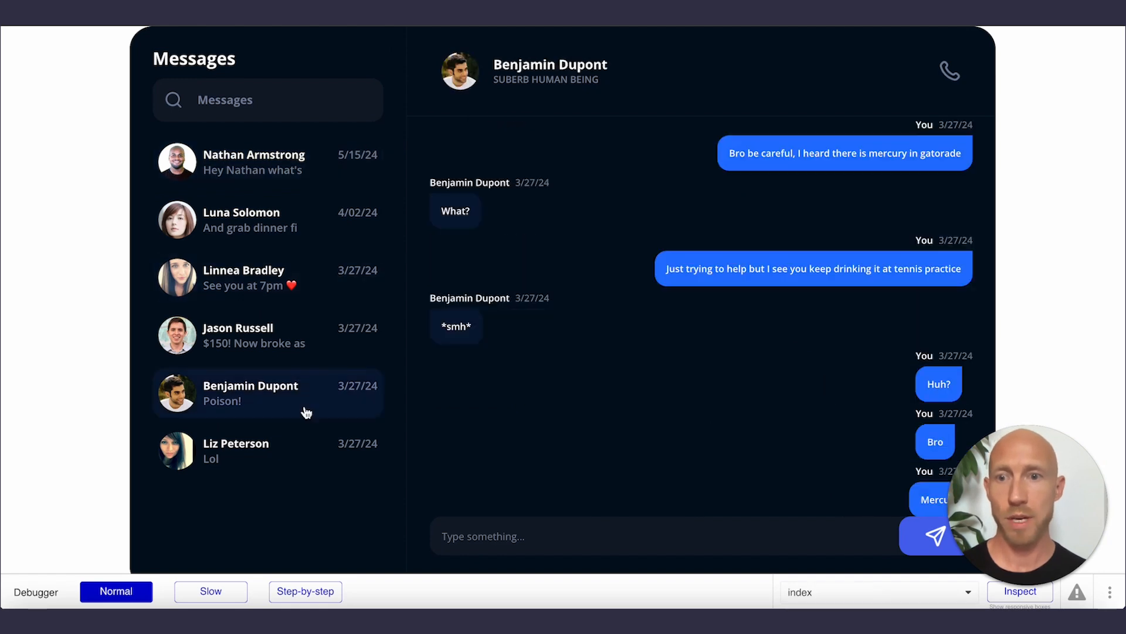
left_click(243, 277)
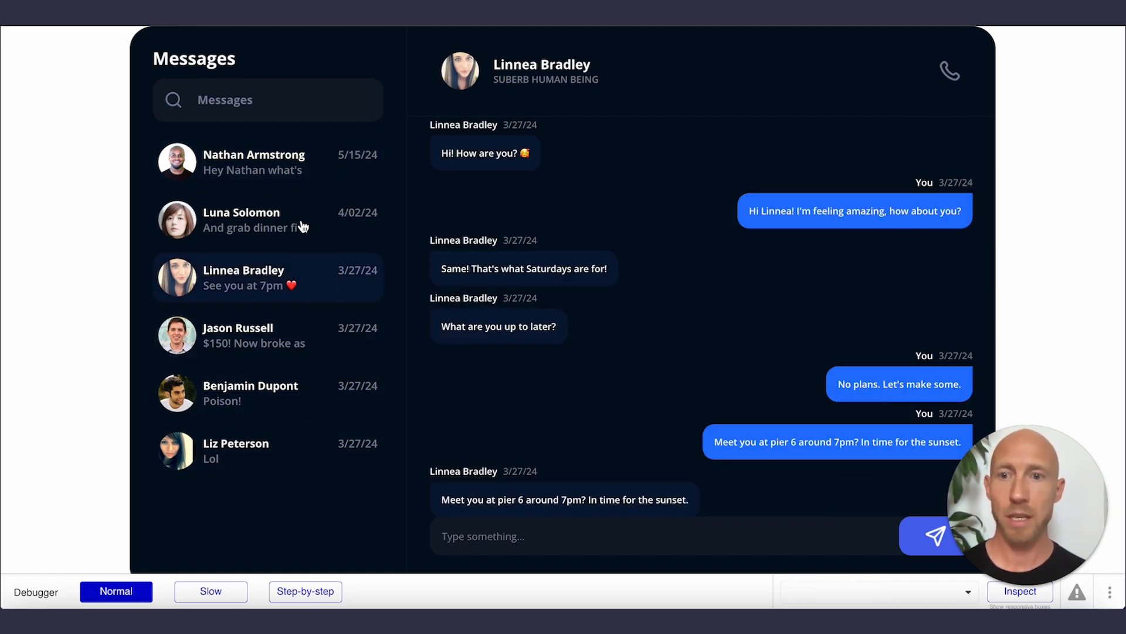
left_click(267, 220)
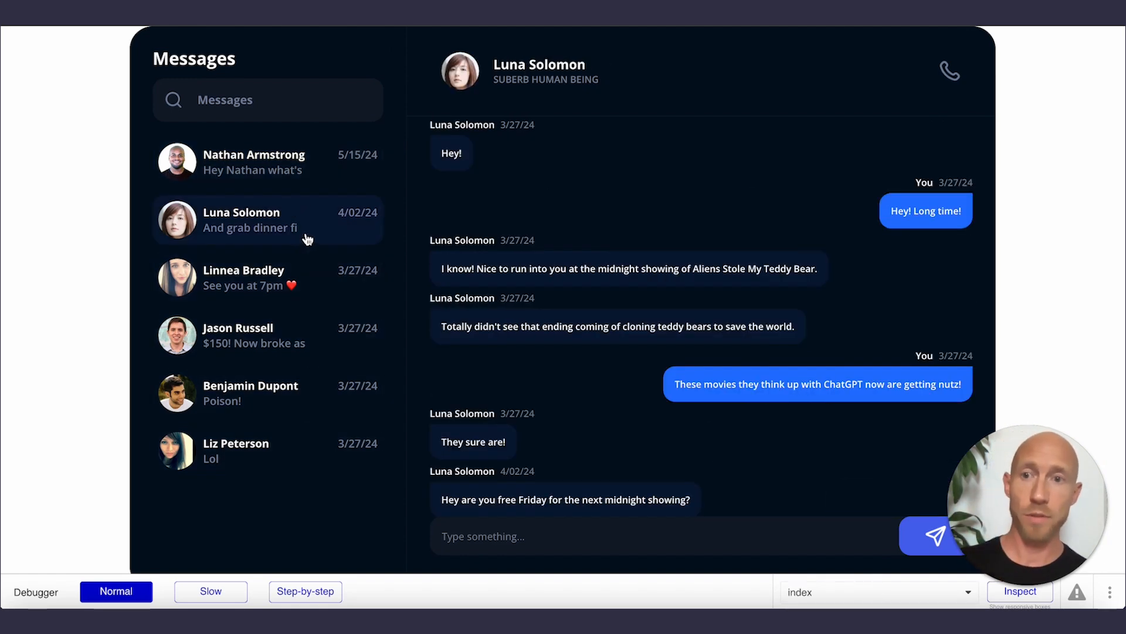
left_click(878, 592)
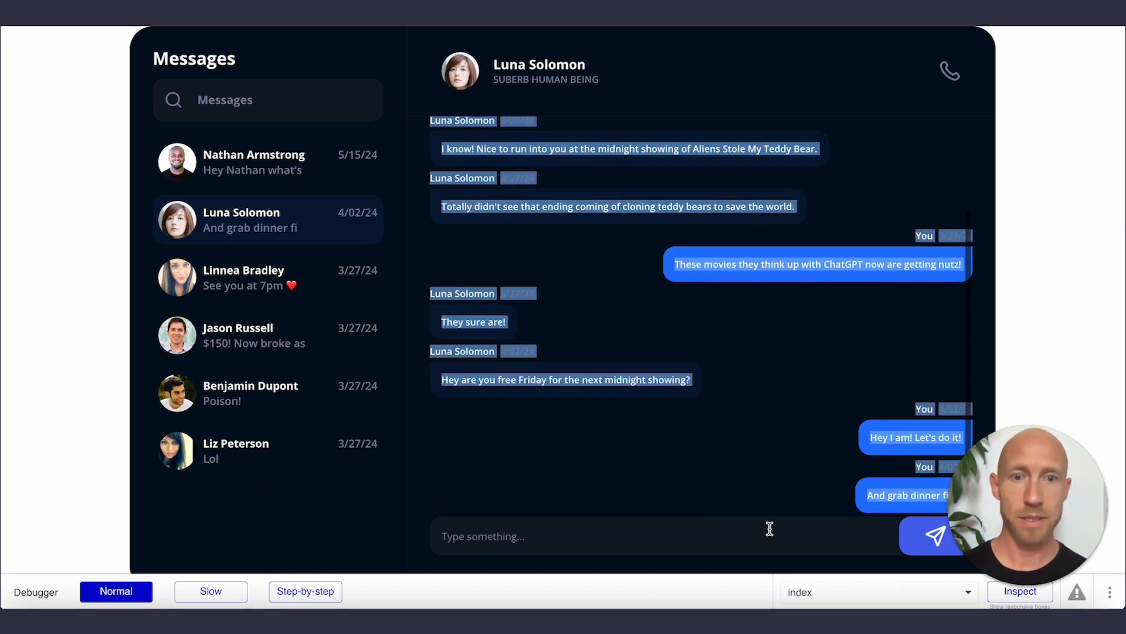
left_click(253, 161)
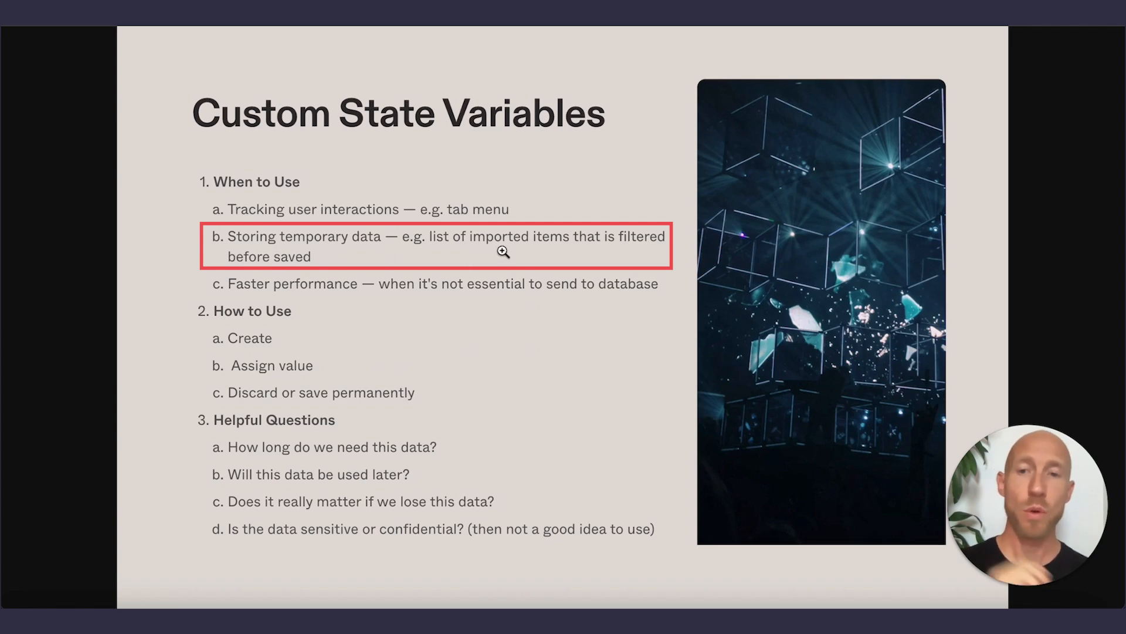
mouse_move(531, 253)
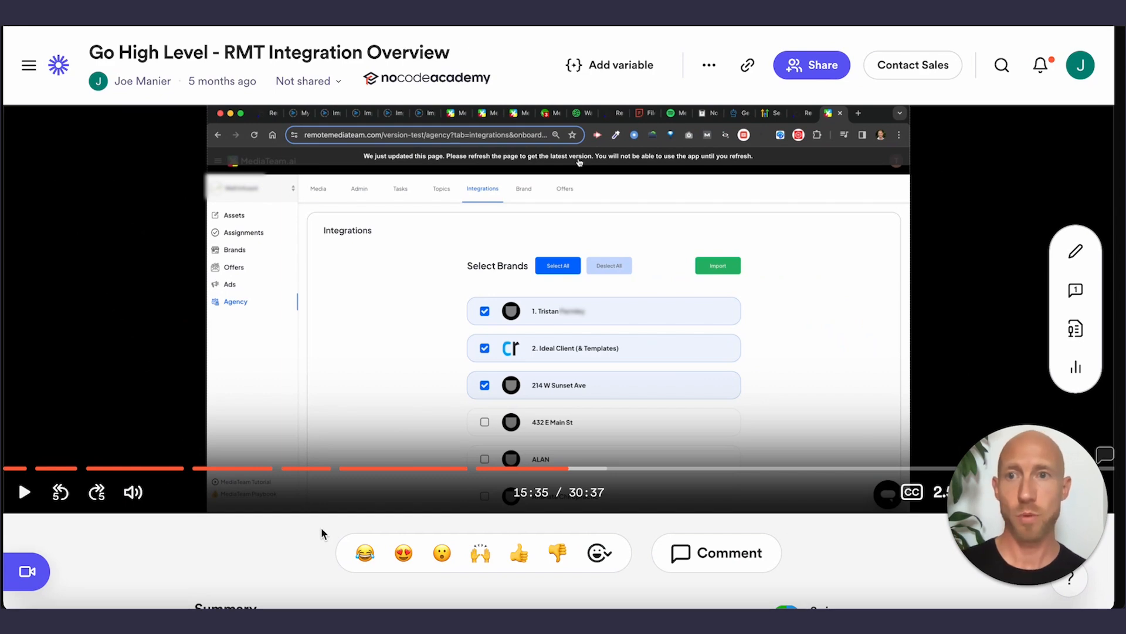
mouse_move(422, 406)
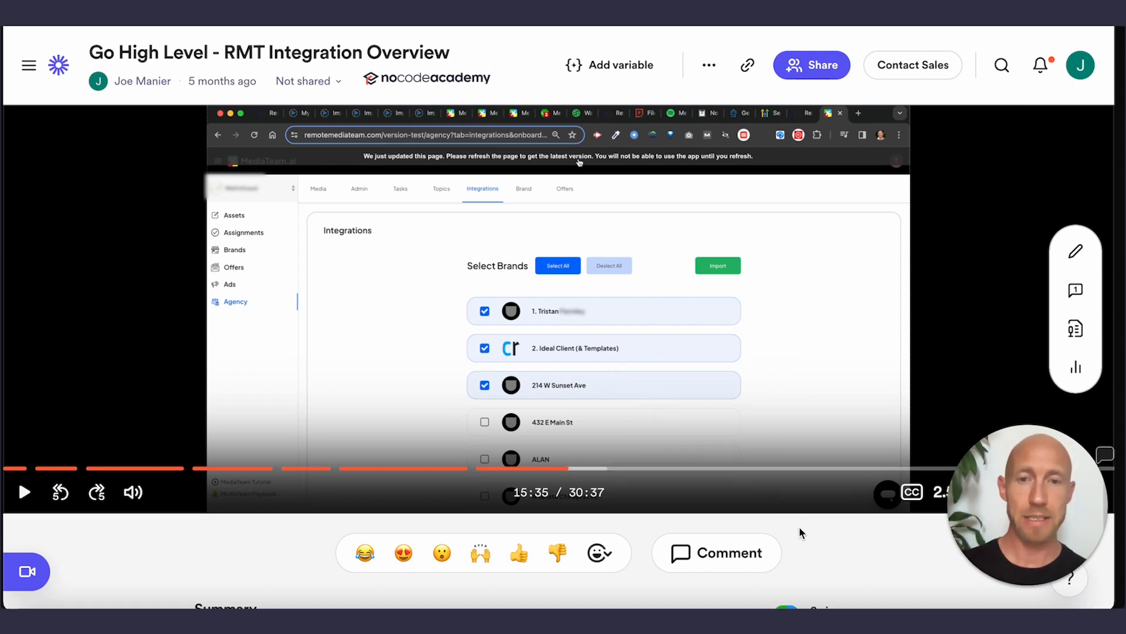
mouse_move(577, 380)
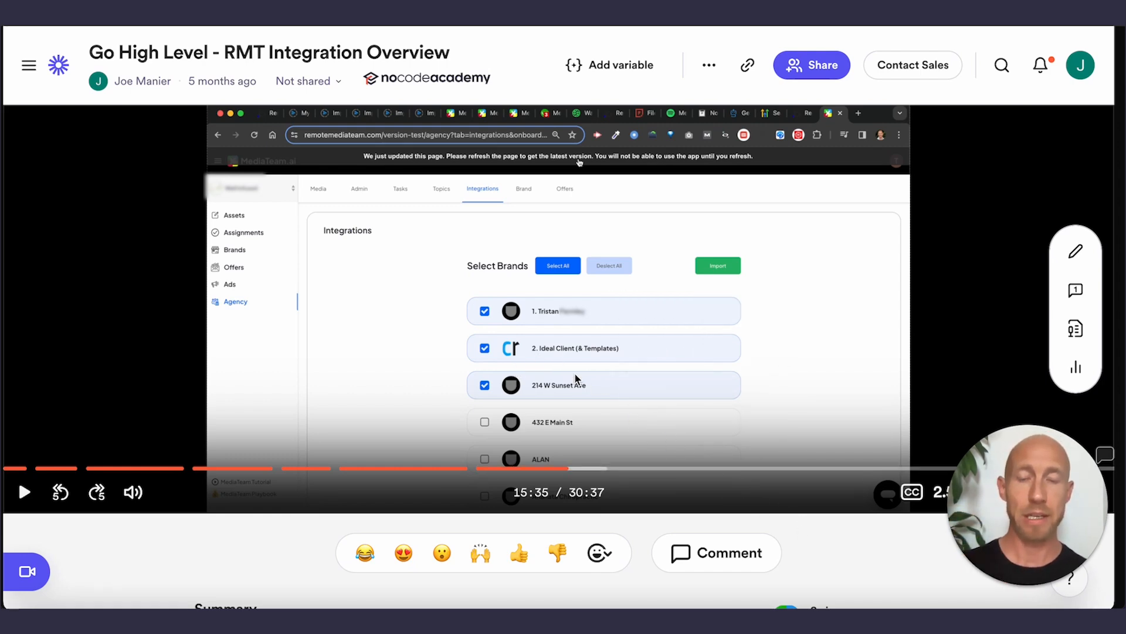
mouse_move(765, 527)
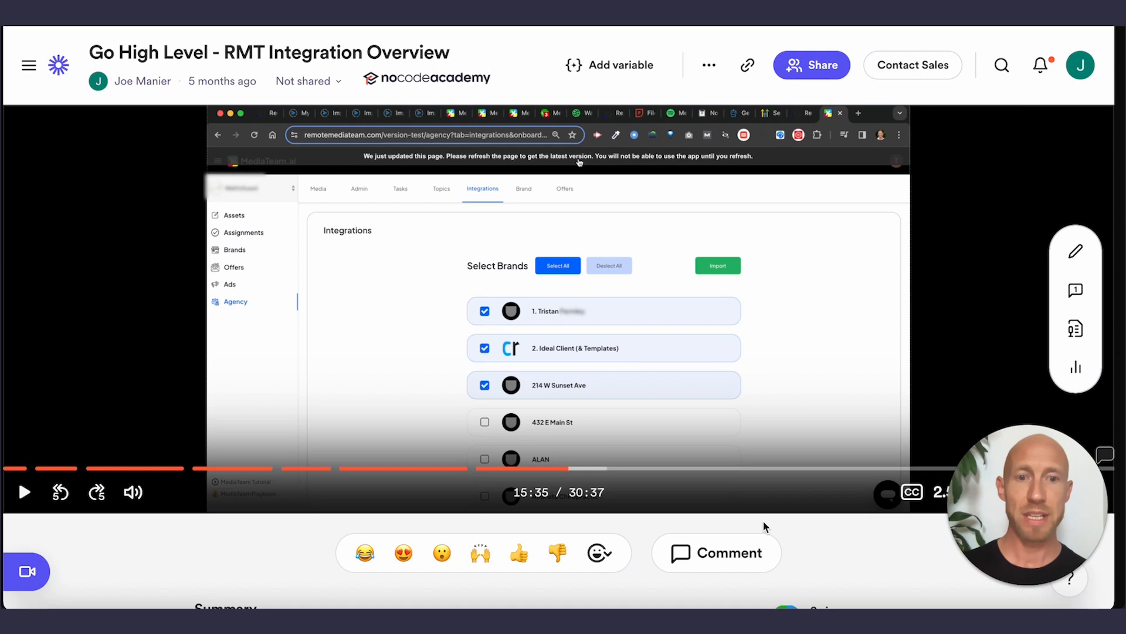
mouse_move(799, 530)
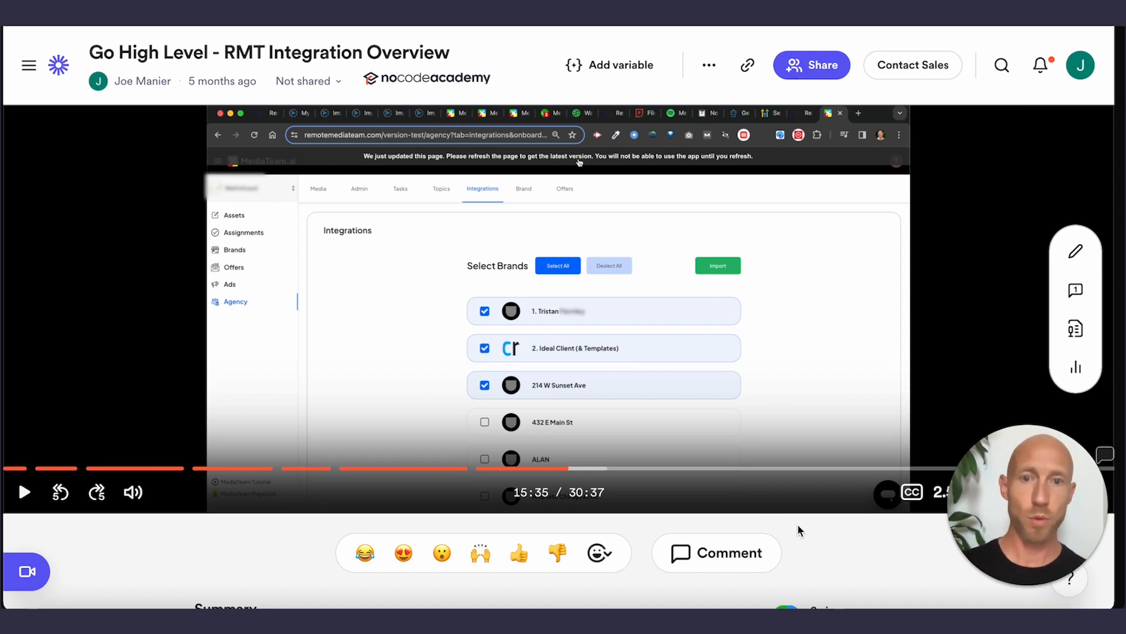
mouse_move(700, 332)
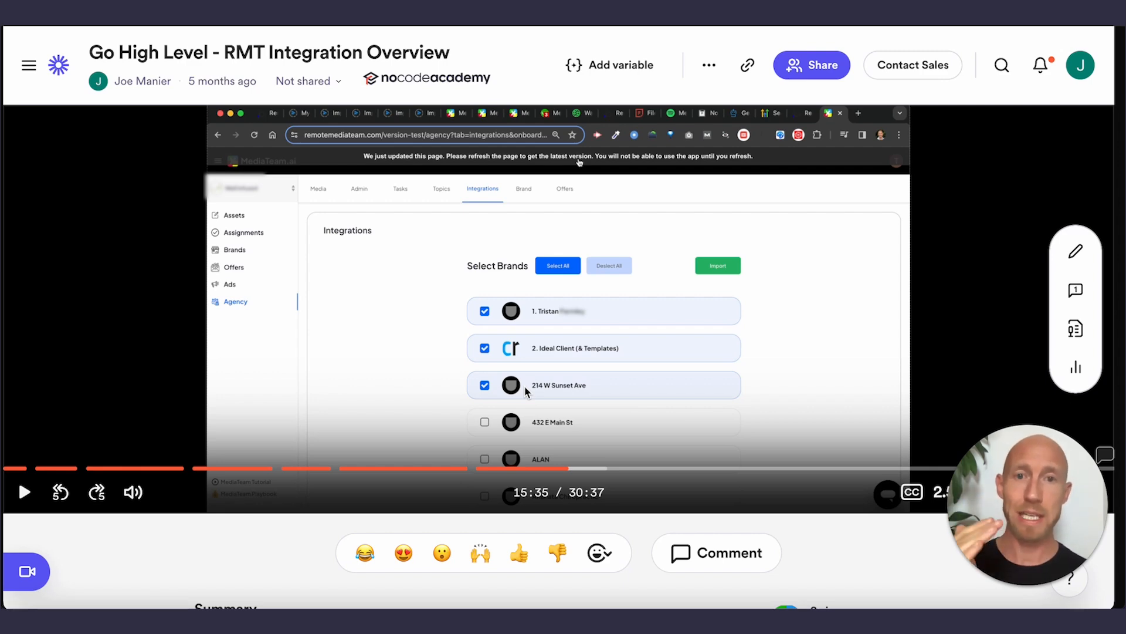
mouse_move(605, 421)
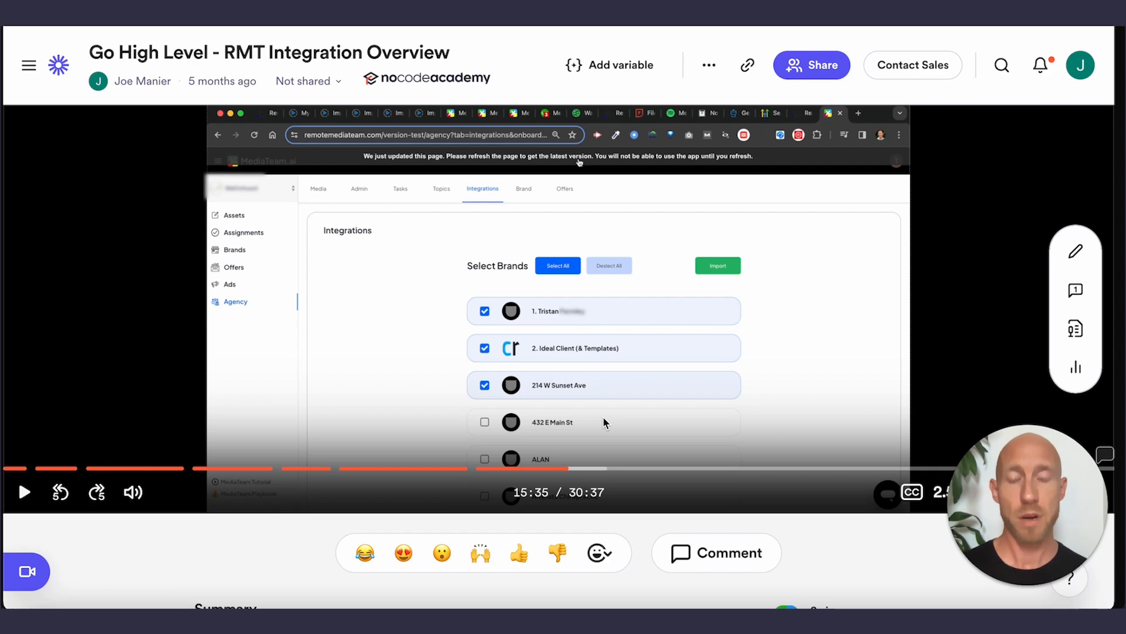
mouse_move(683, 380)
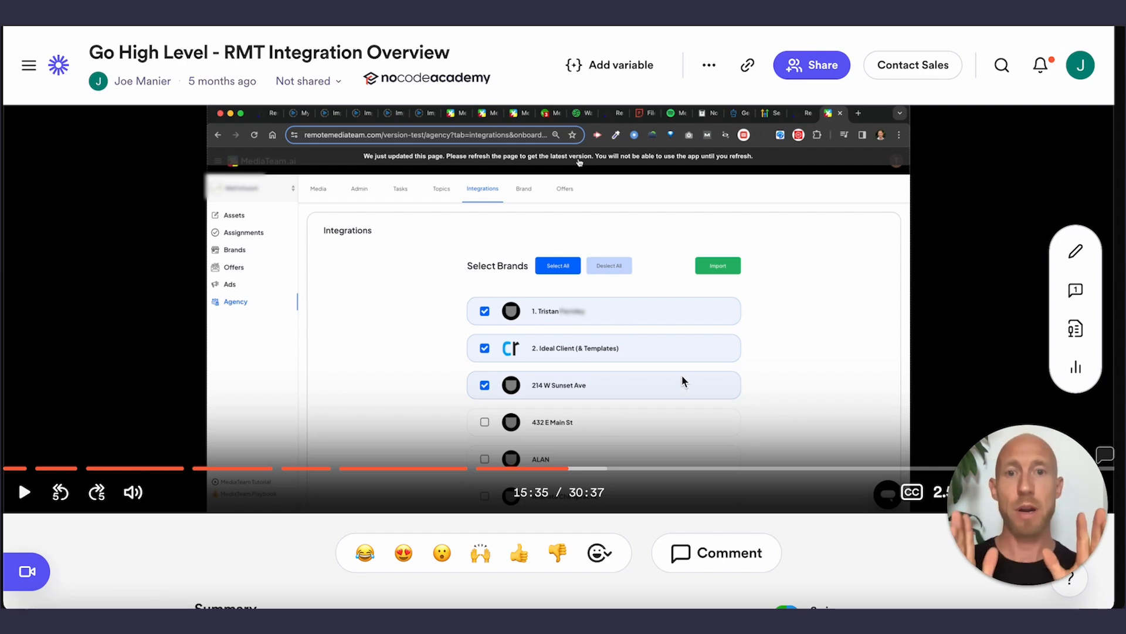
mouse_move(510, 314)
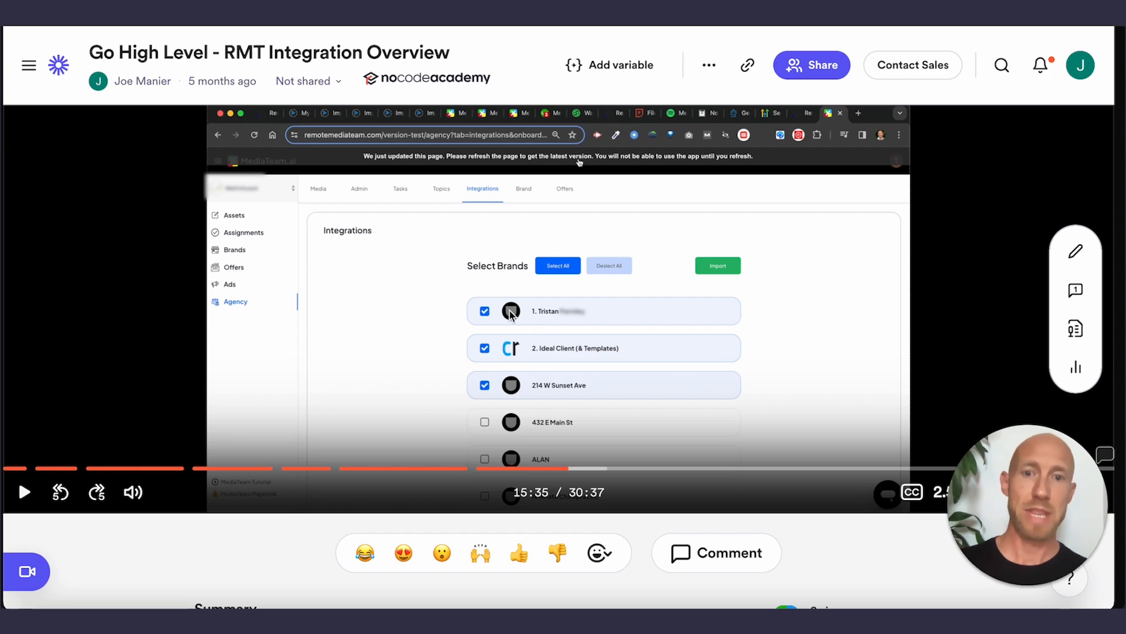
mouse_move(734, 266)
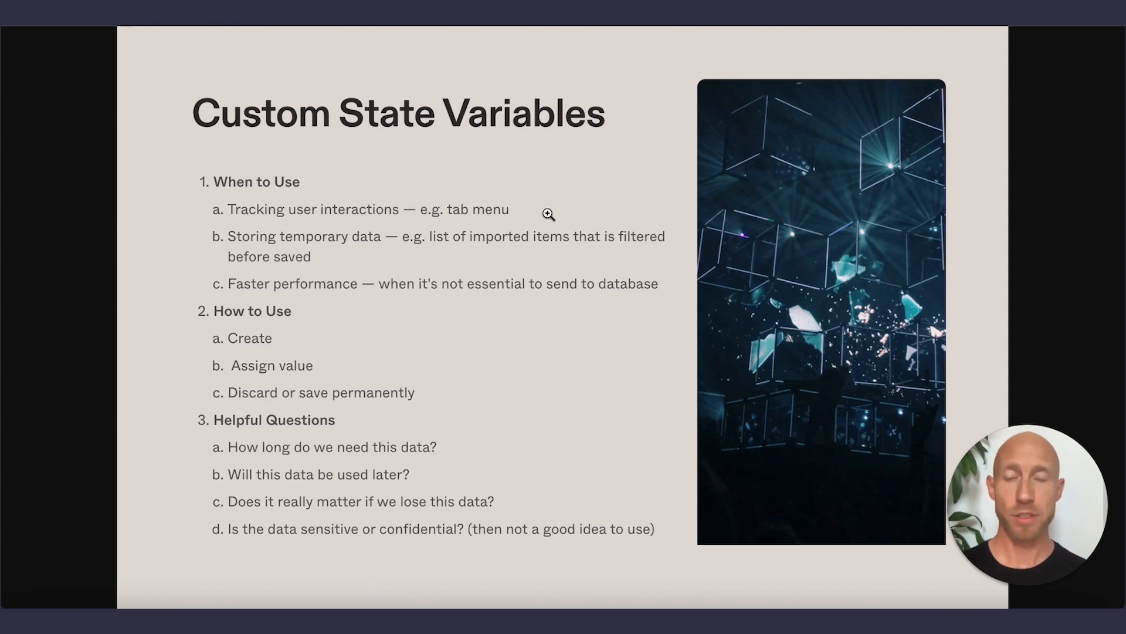
mouse_move(52, 372)
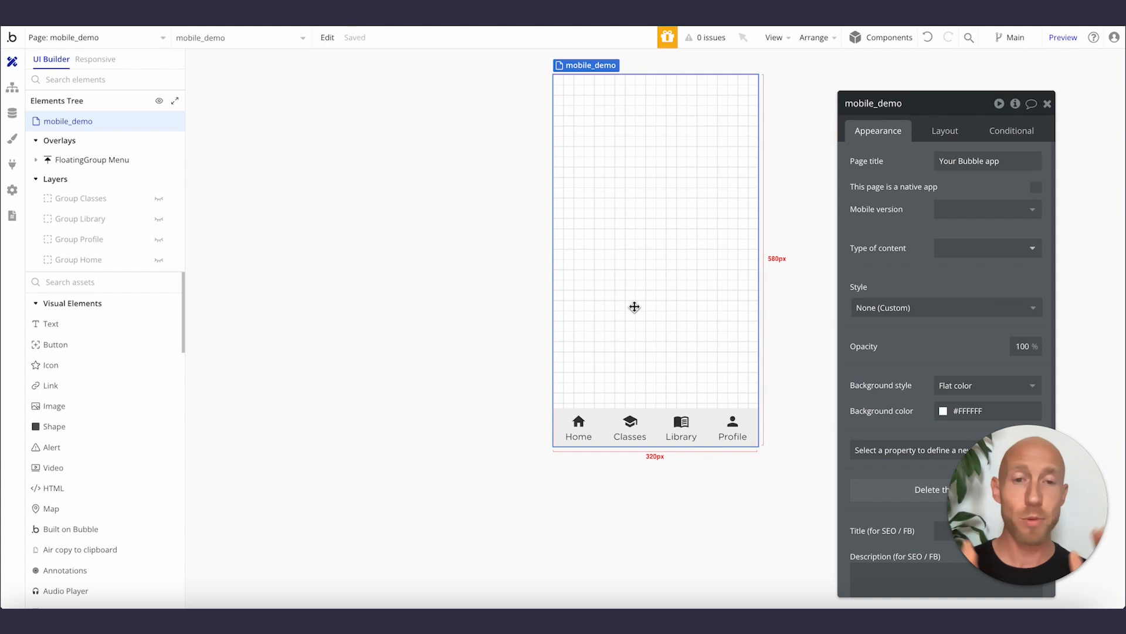
mouse_move(607, 408)
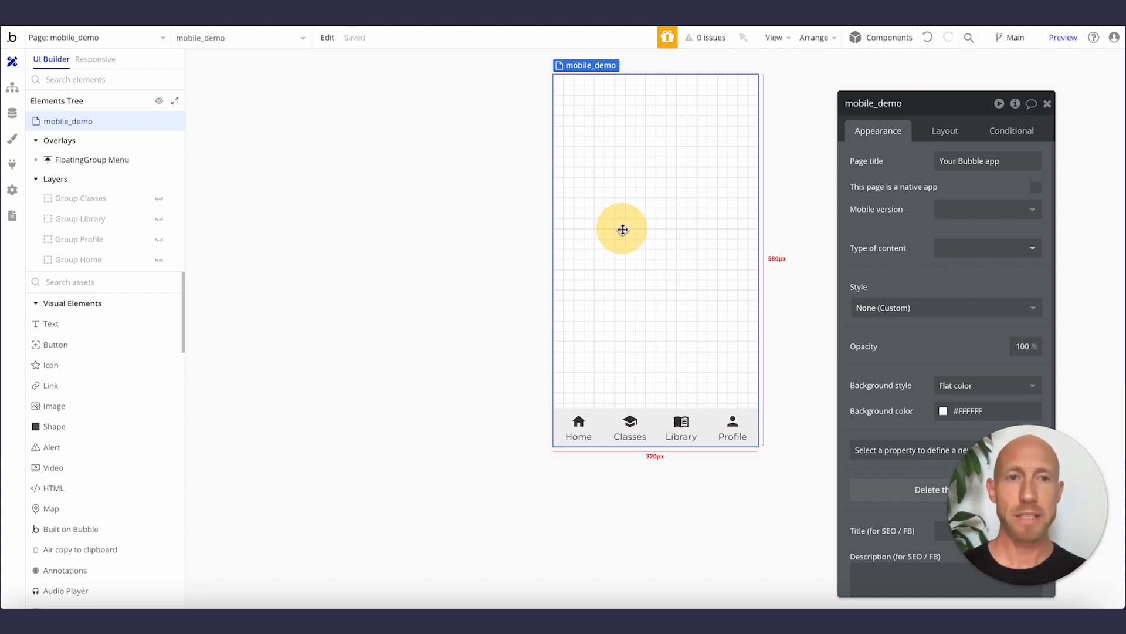
mouse_move(657, 389)
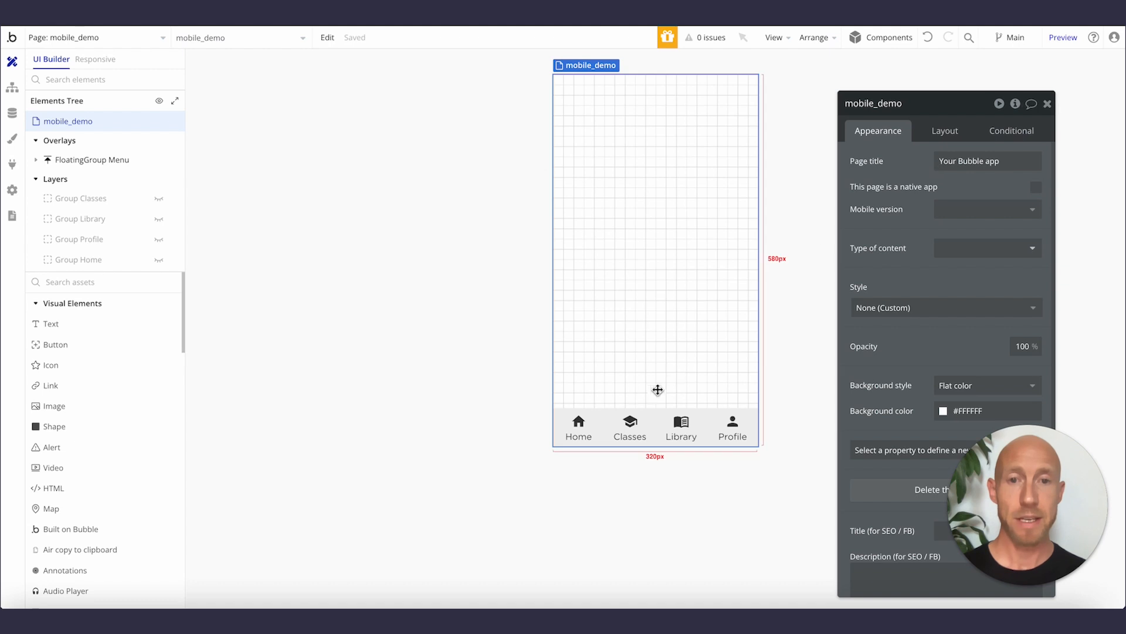
mouse_move(166, 200)
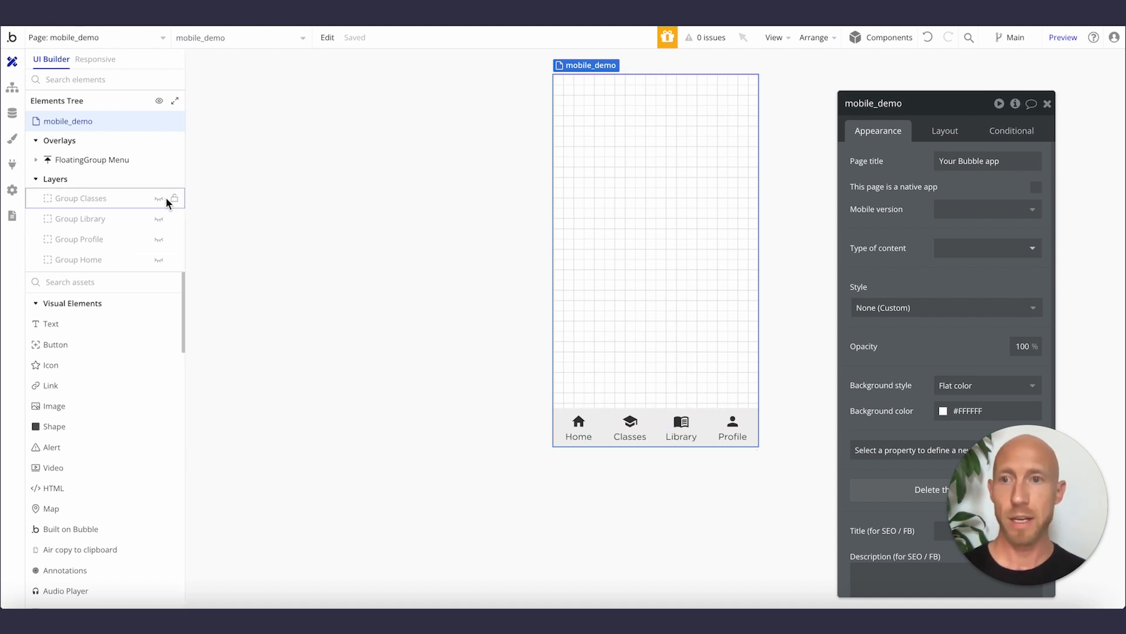
Reveal the hidden Group Profile on the canvas, then select Group Classes under FloatingGroup Menu
left_click(77, 239)
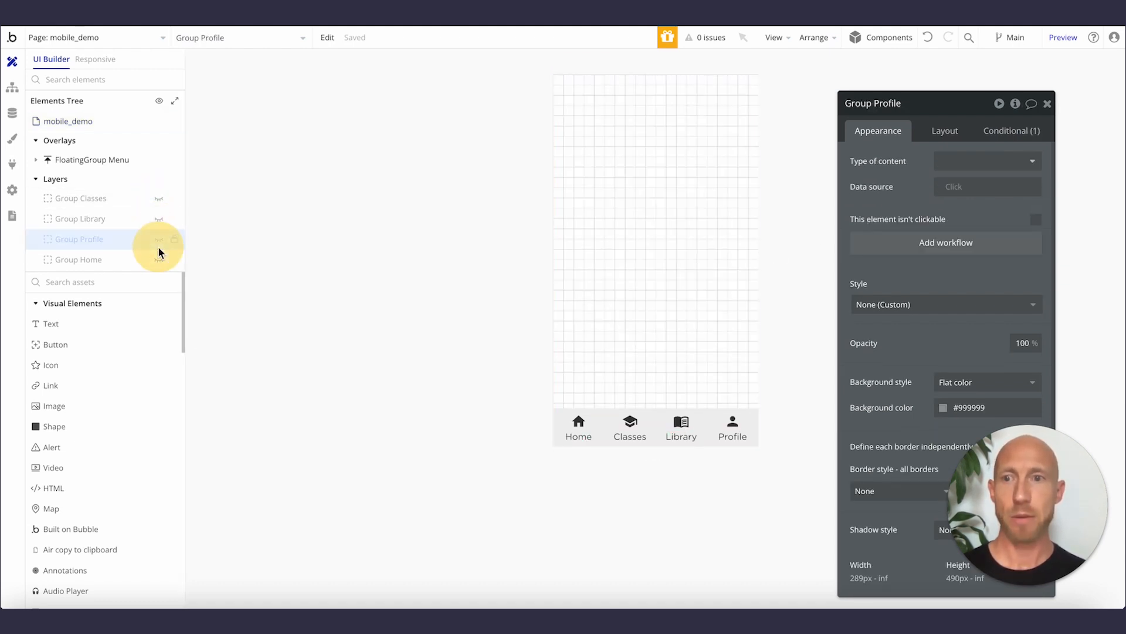
left_click(159, 259)
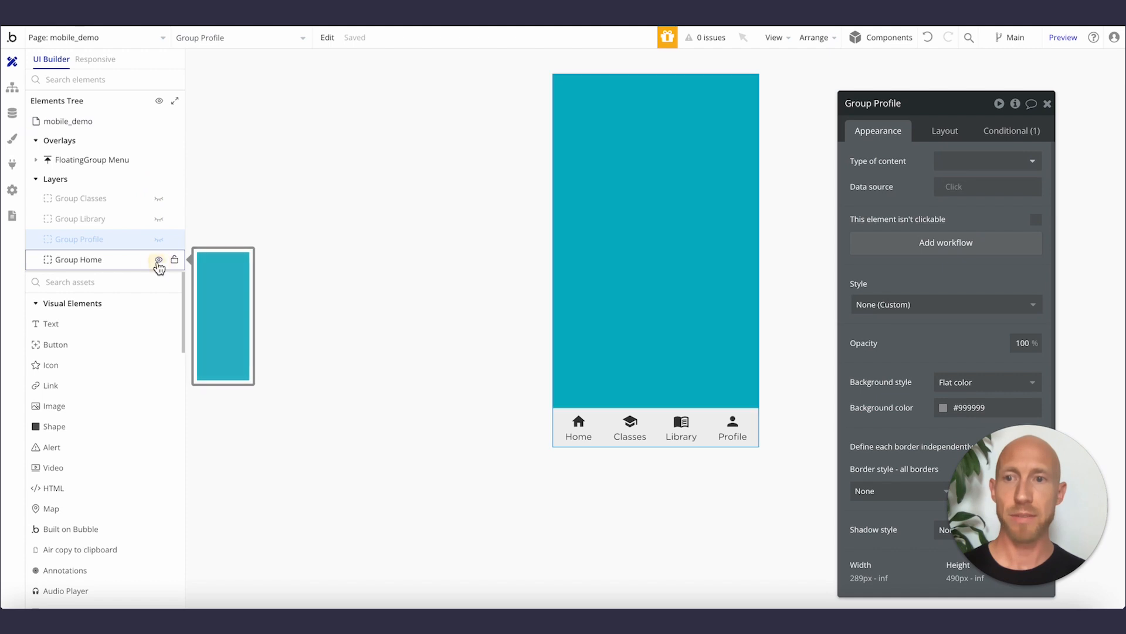
left_click(159, 259)
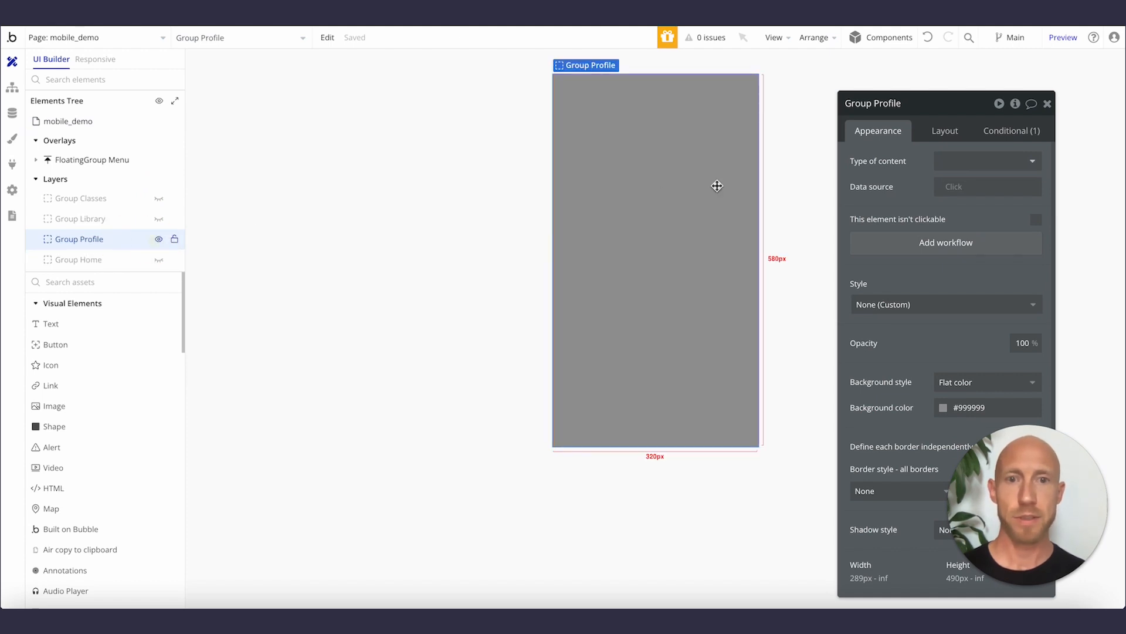
right_click(716, 187)
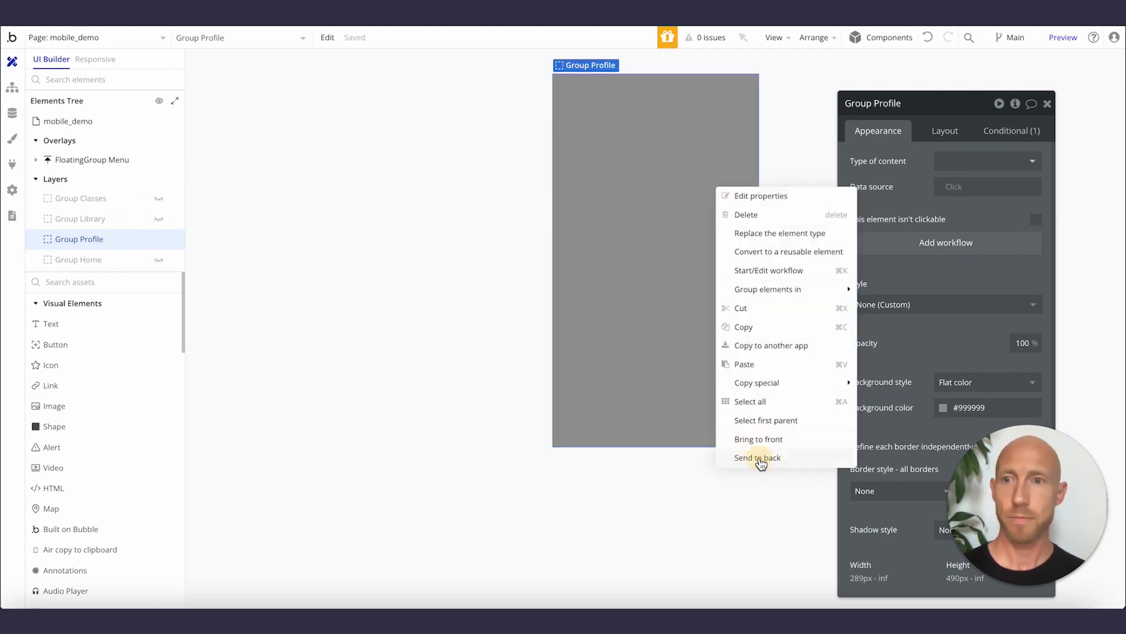
left_click(757, 457)
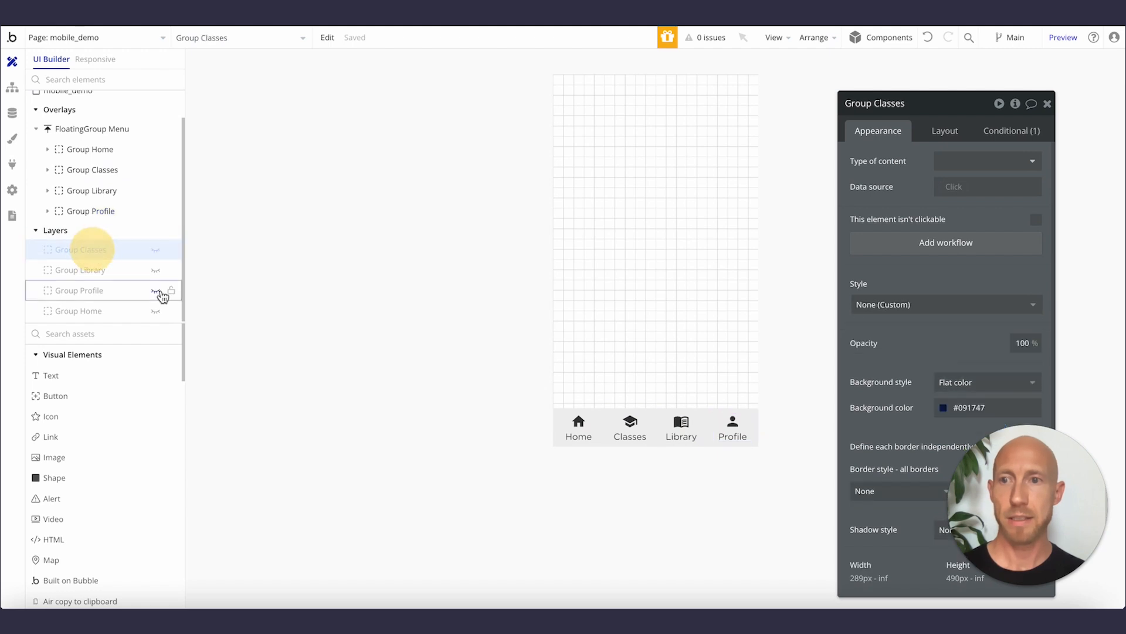
left_click(78, 290)
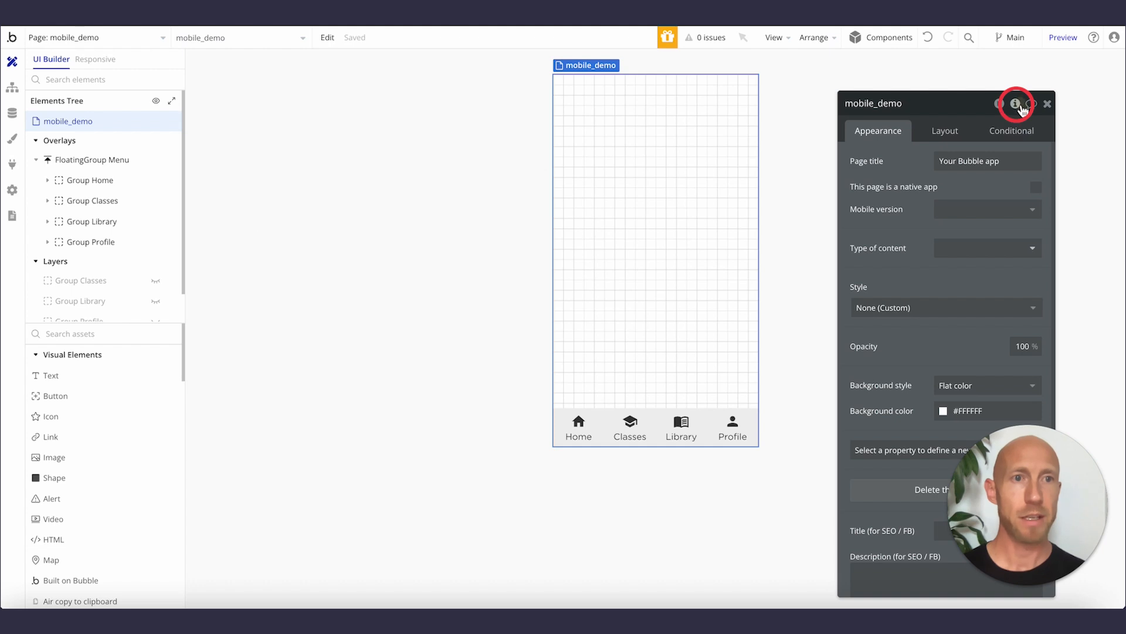
Start a custom state named selected-menu on the mobile_demo page, then abandon it
left_click(1016, 103)
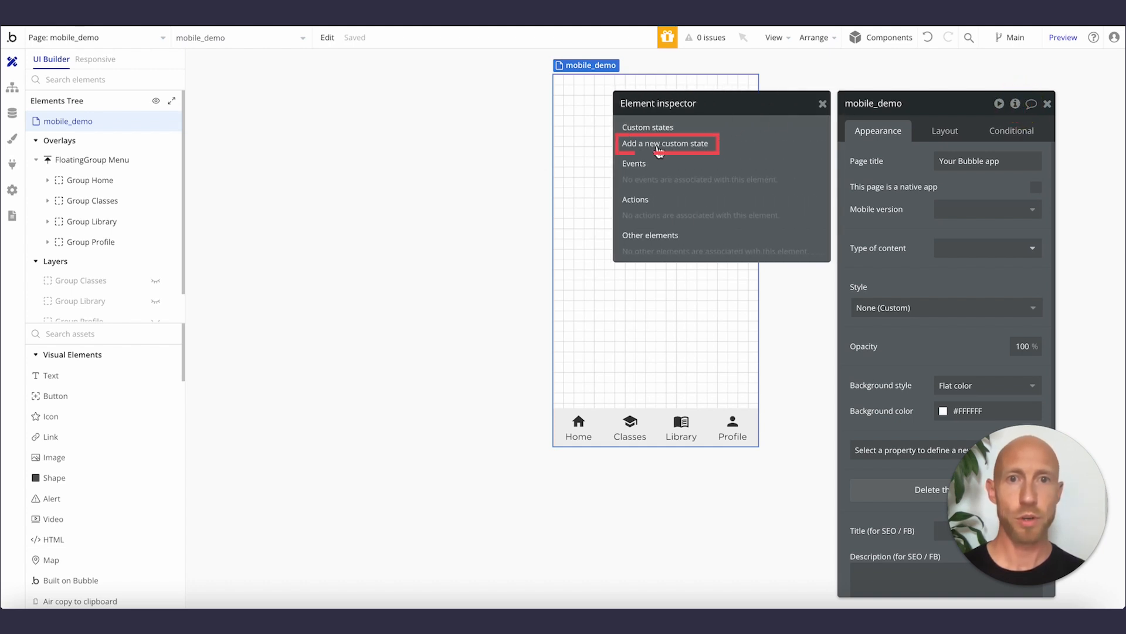
left_click(666, 144)
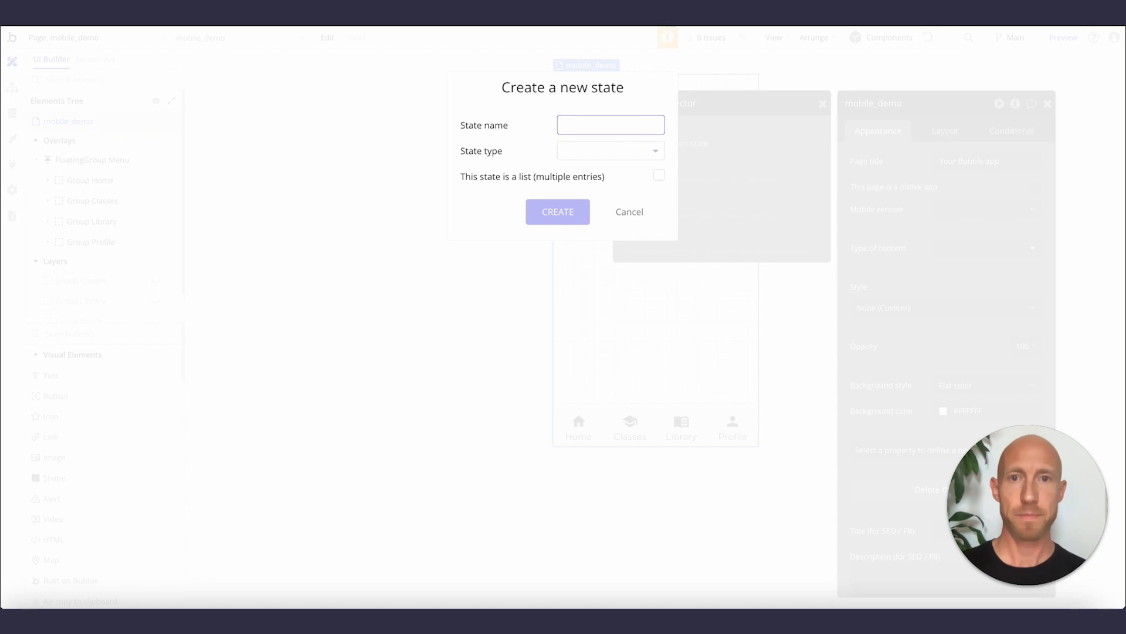
type("selected-menu")
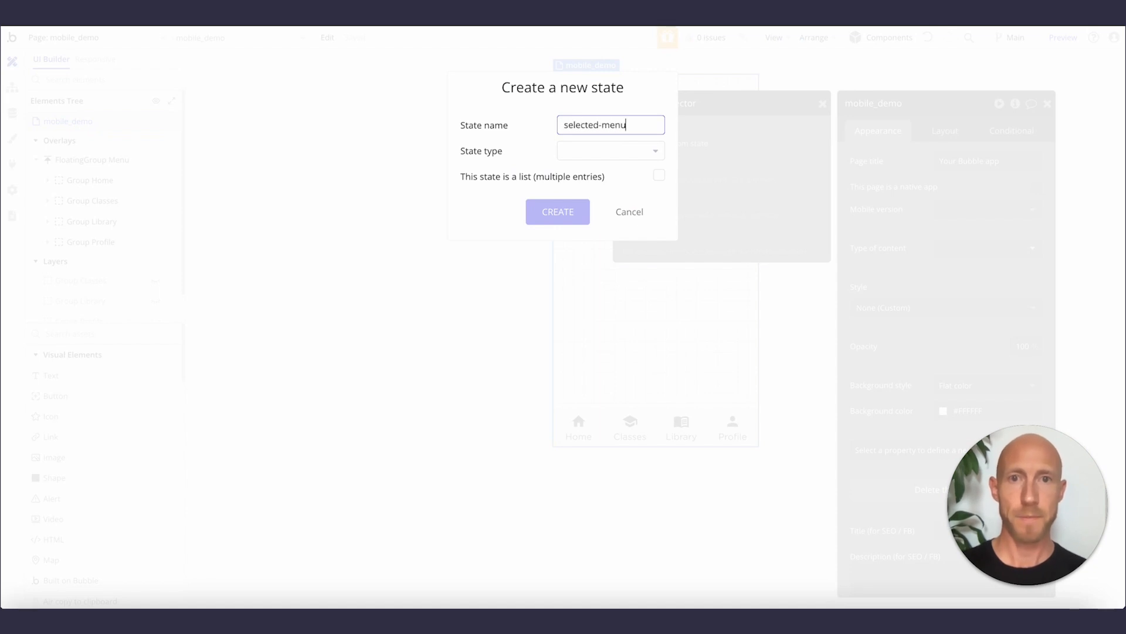
left_click(610, 151)
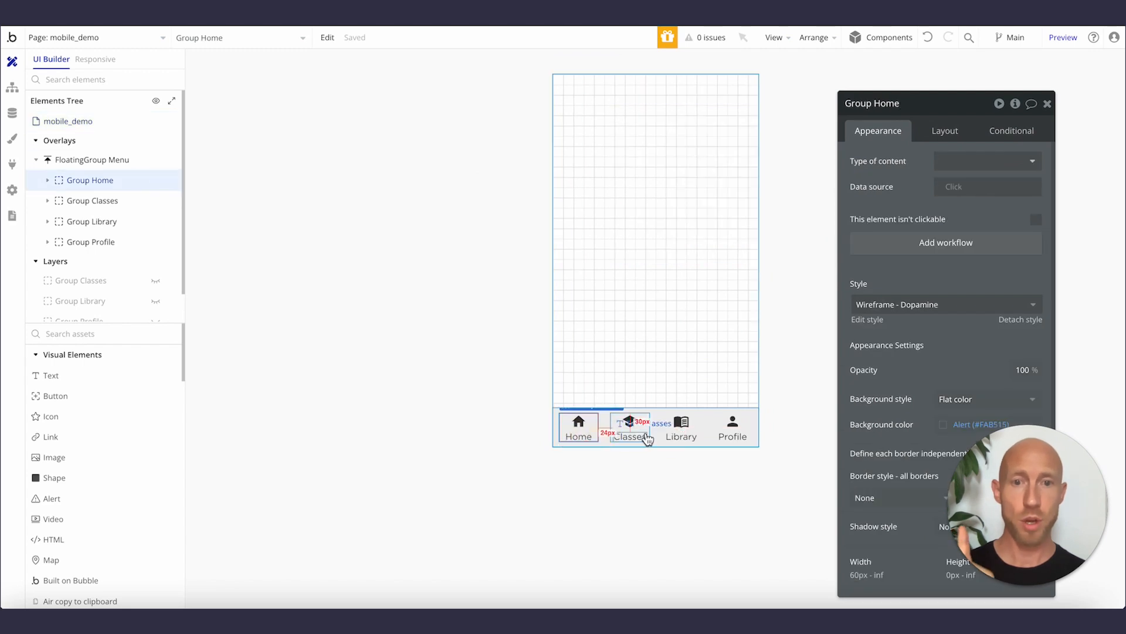
left_click(732, 427)
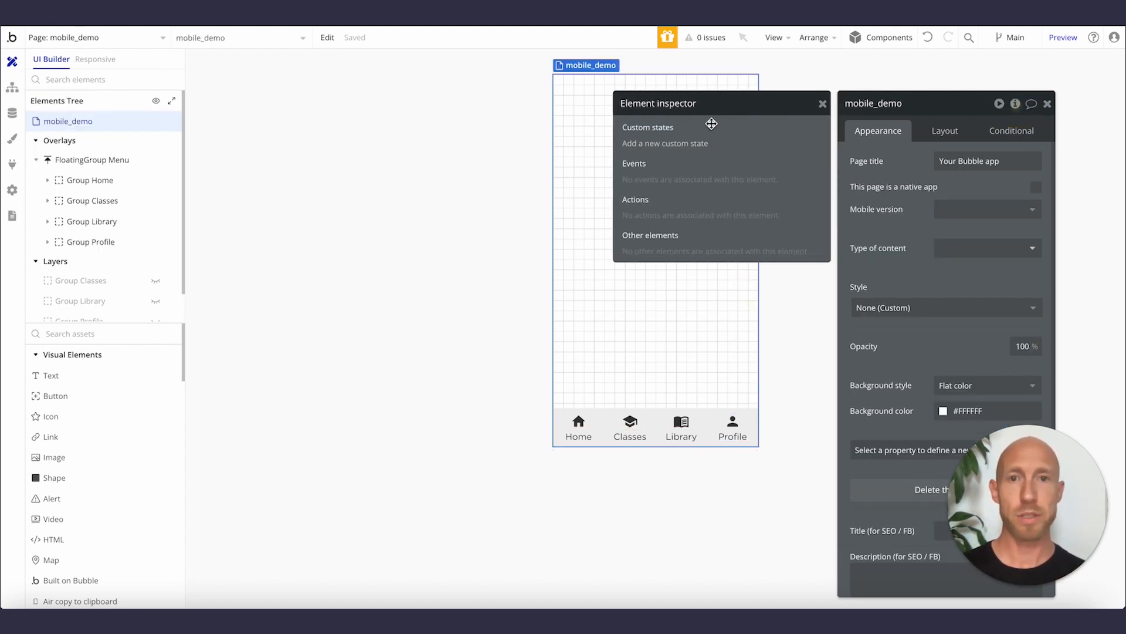
Create the menu-state custom state of type number on the mobile_demo page
left_click(664, 143)
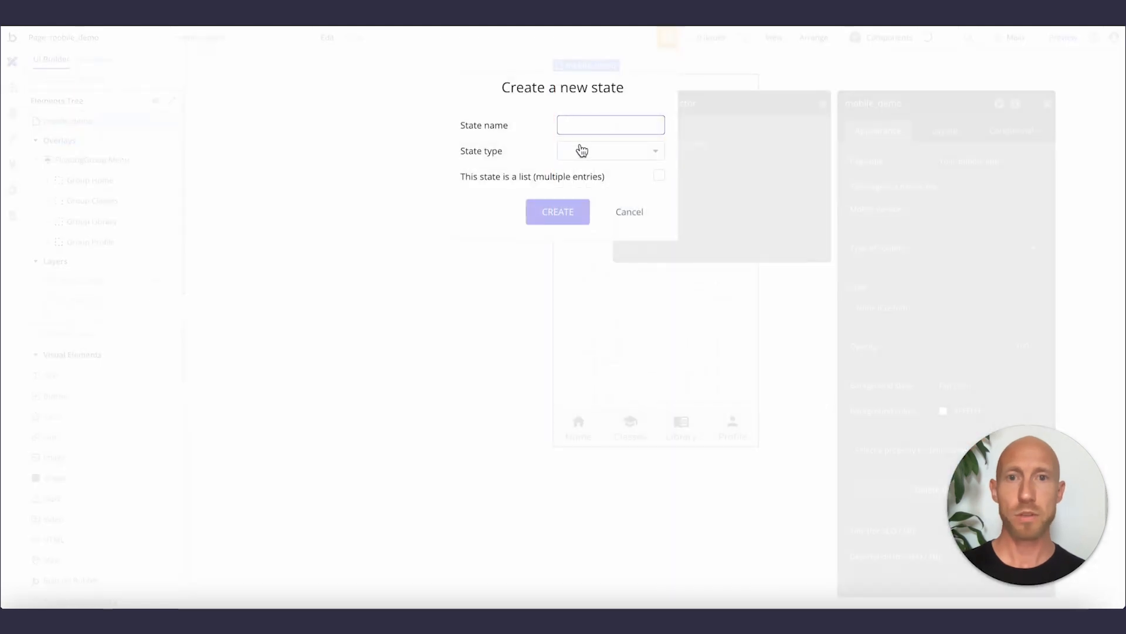
type("menu-state")
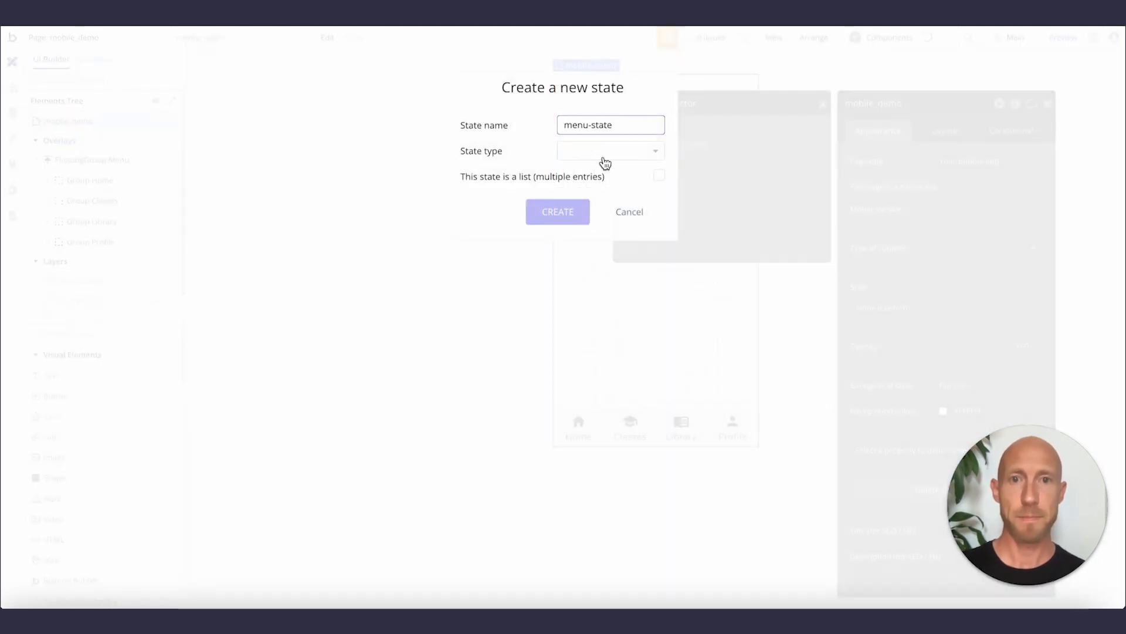
type("num")
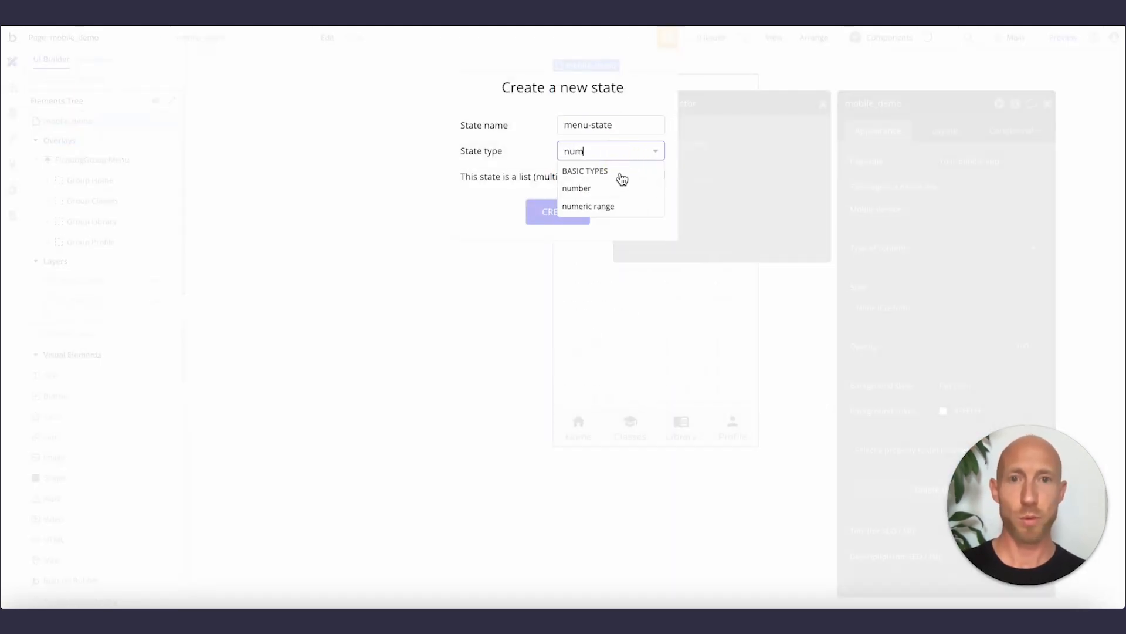
left_click(576, 188)
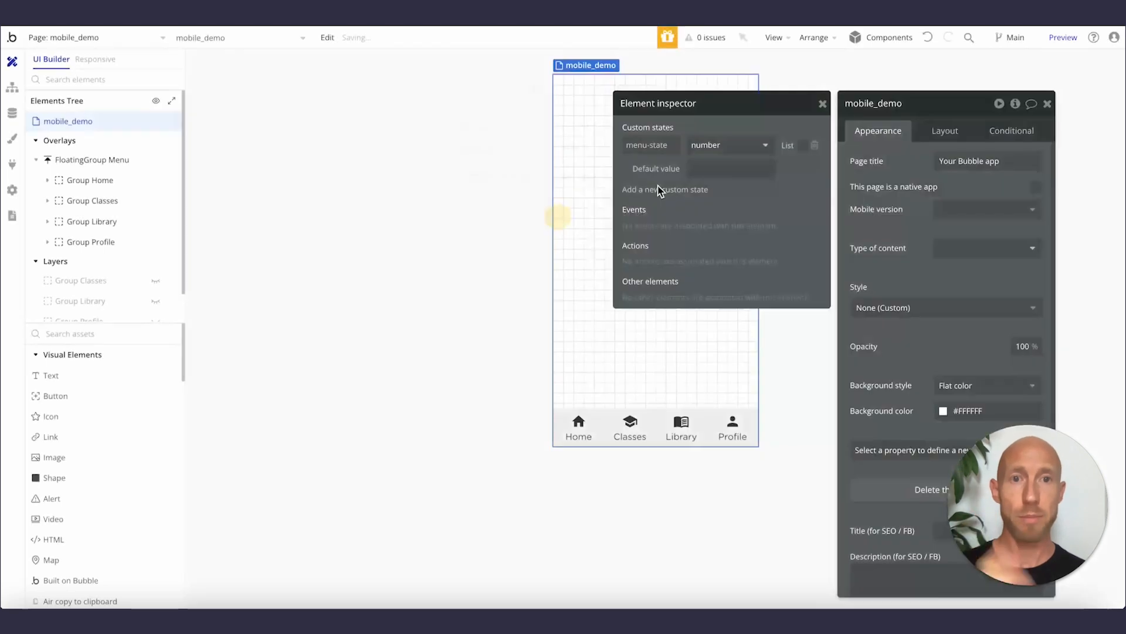
type("1")
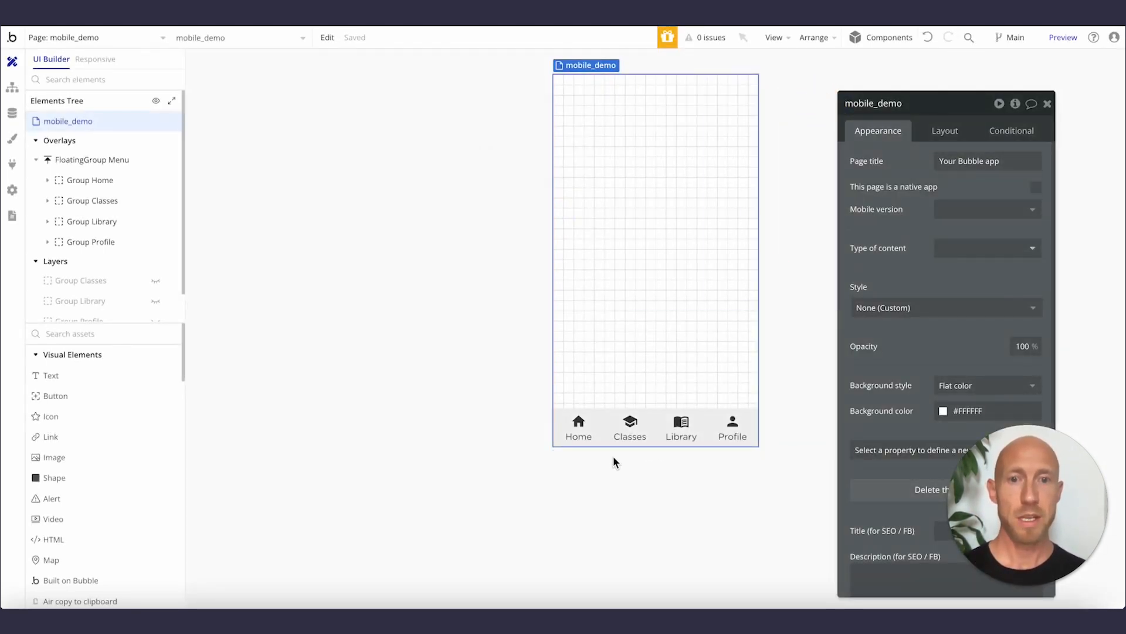
Create a Group Home click workflow that sets mobile_demo's menu-state to 1
left_click(578, 427)
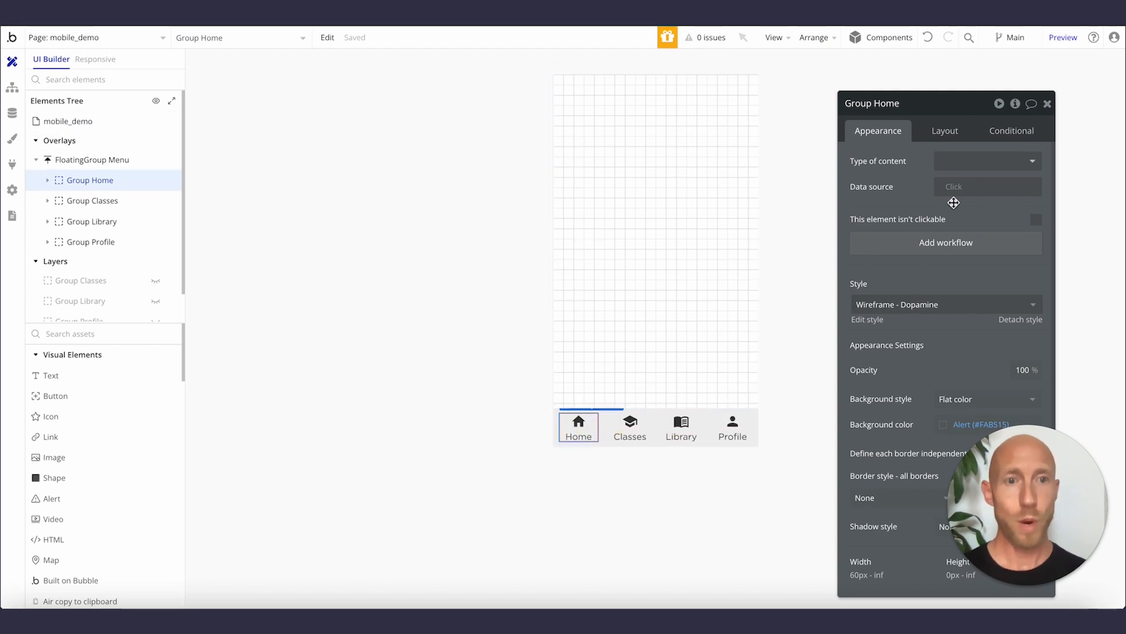
left_click(945, 242)
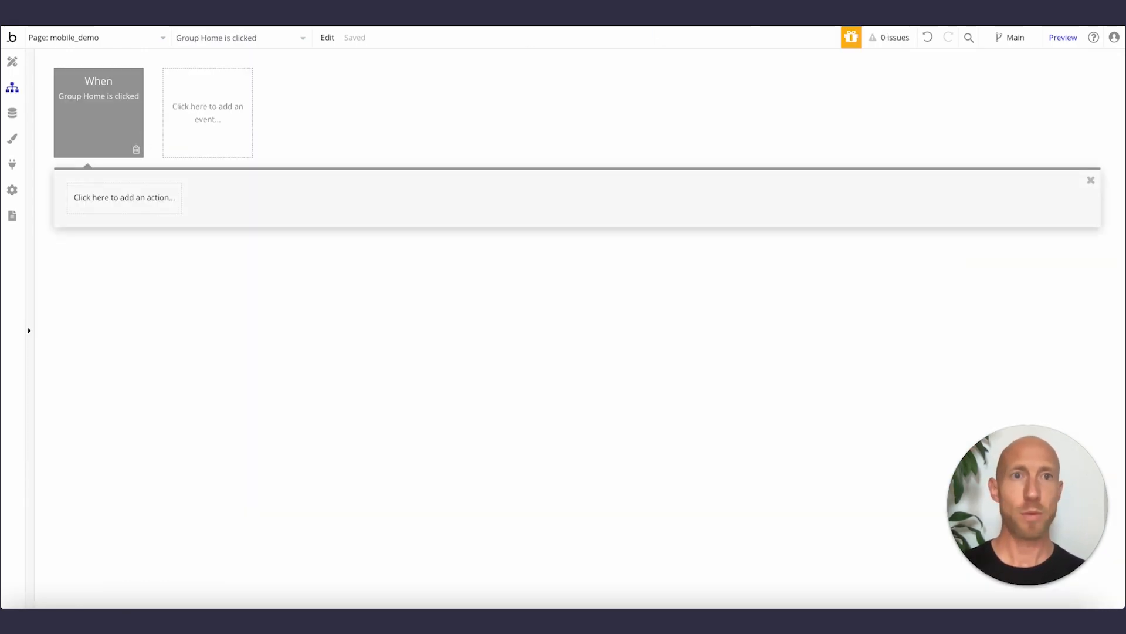
left_click(123, 197)
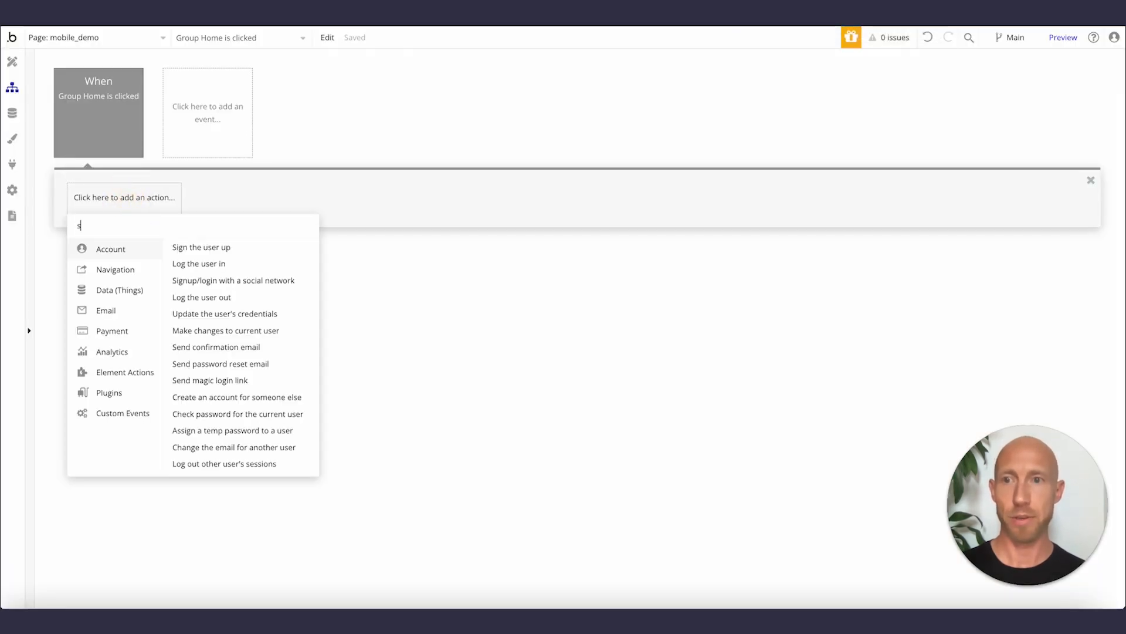
type("tate")
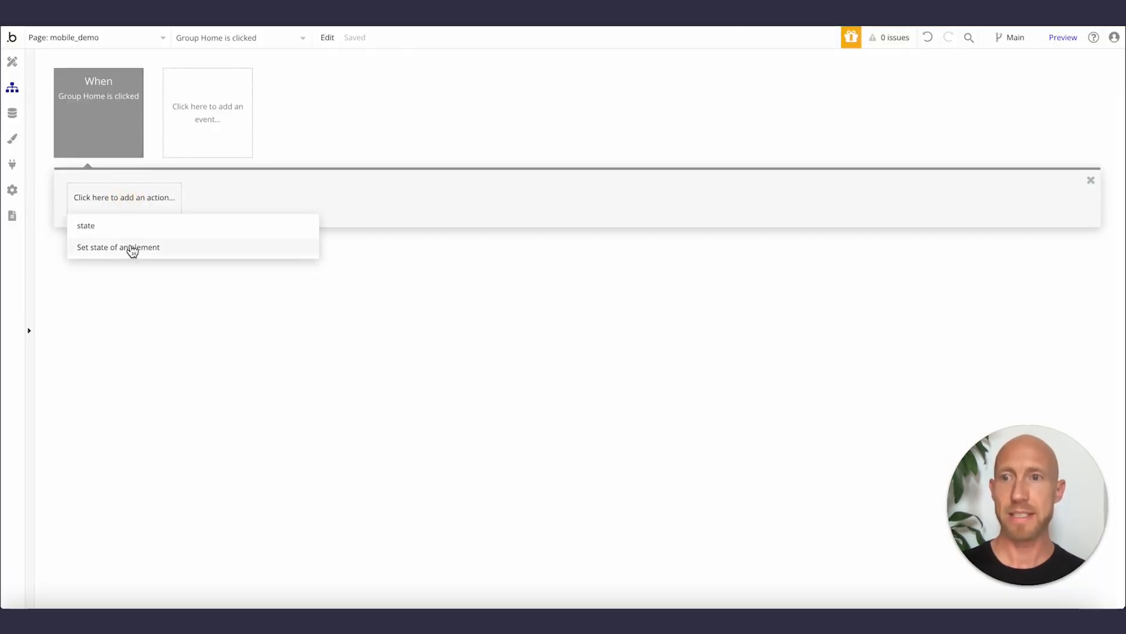
left_click(118, 248)
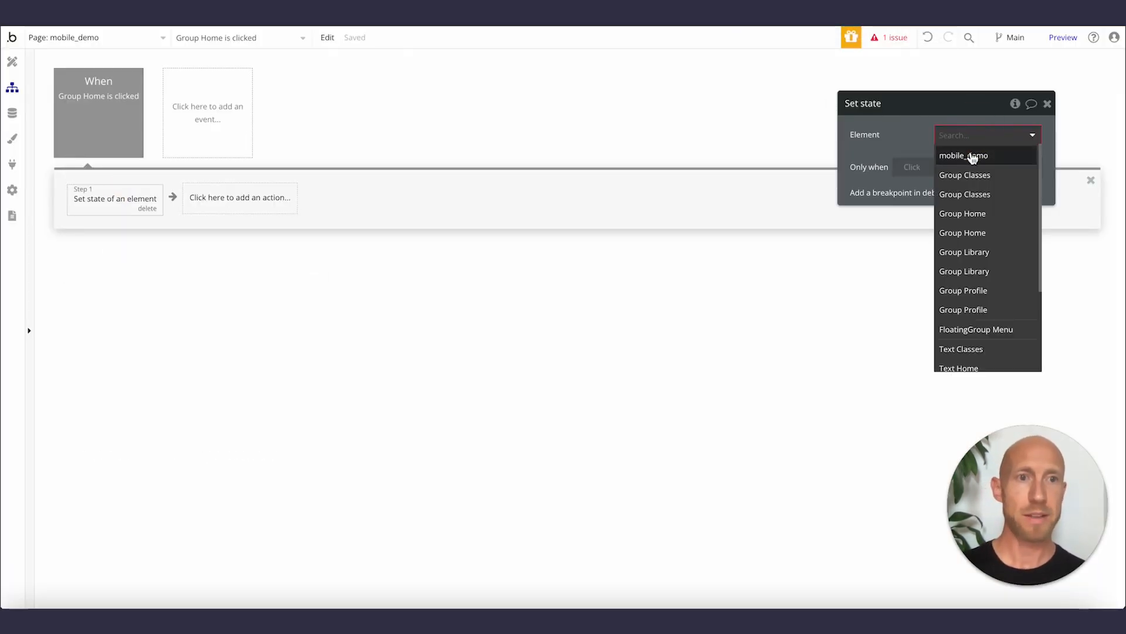
left_click(962, 155)
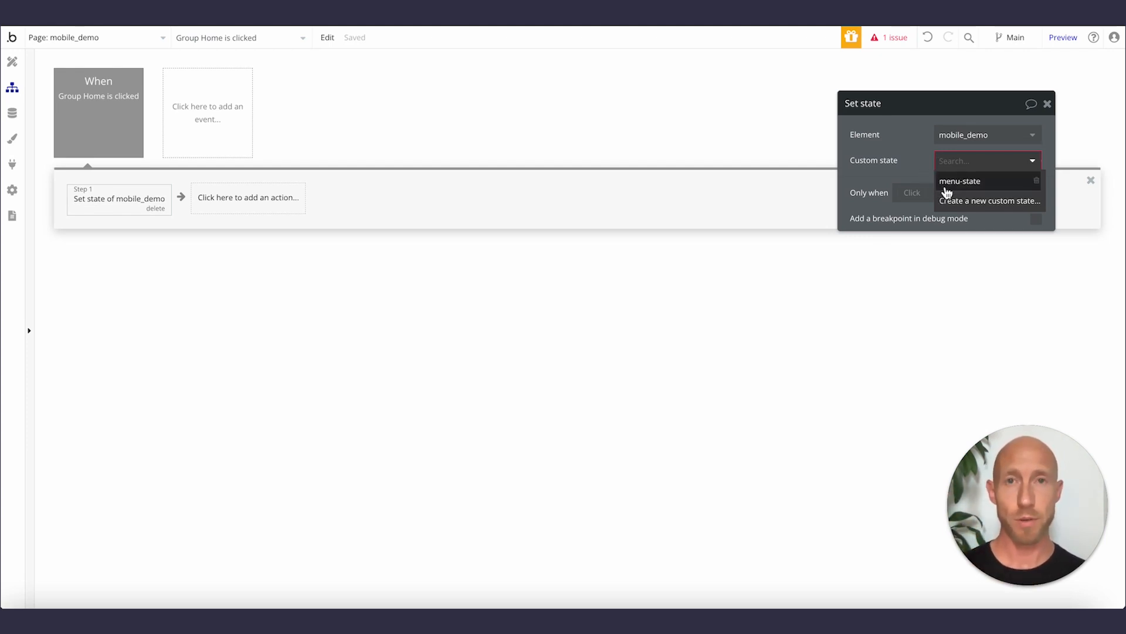
left_click(960, 181)
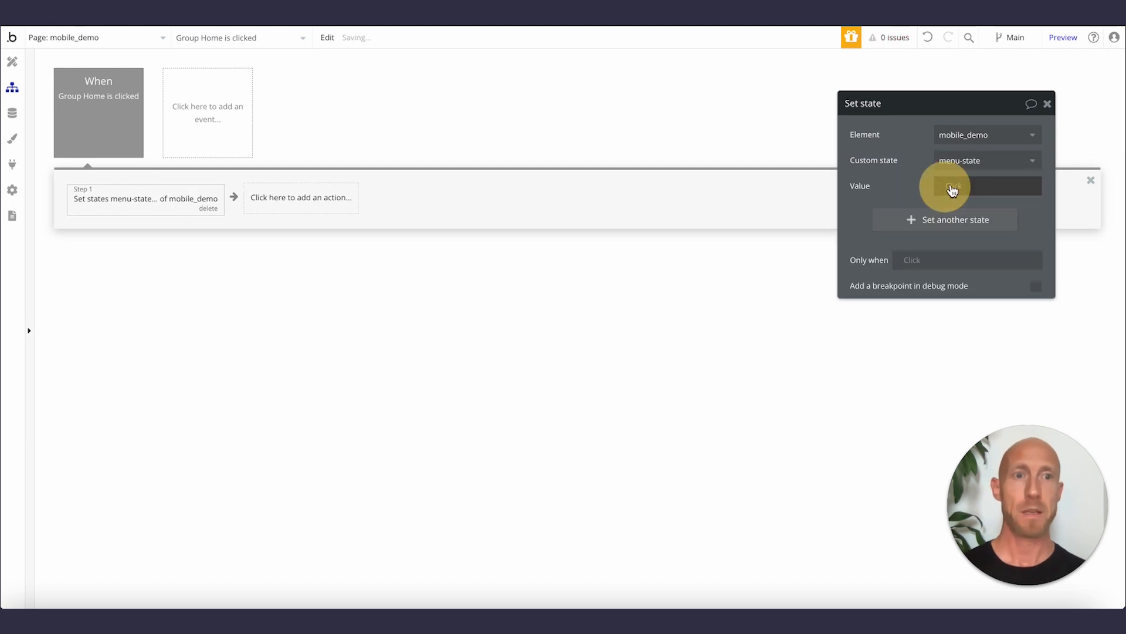
left_click(974, 186)
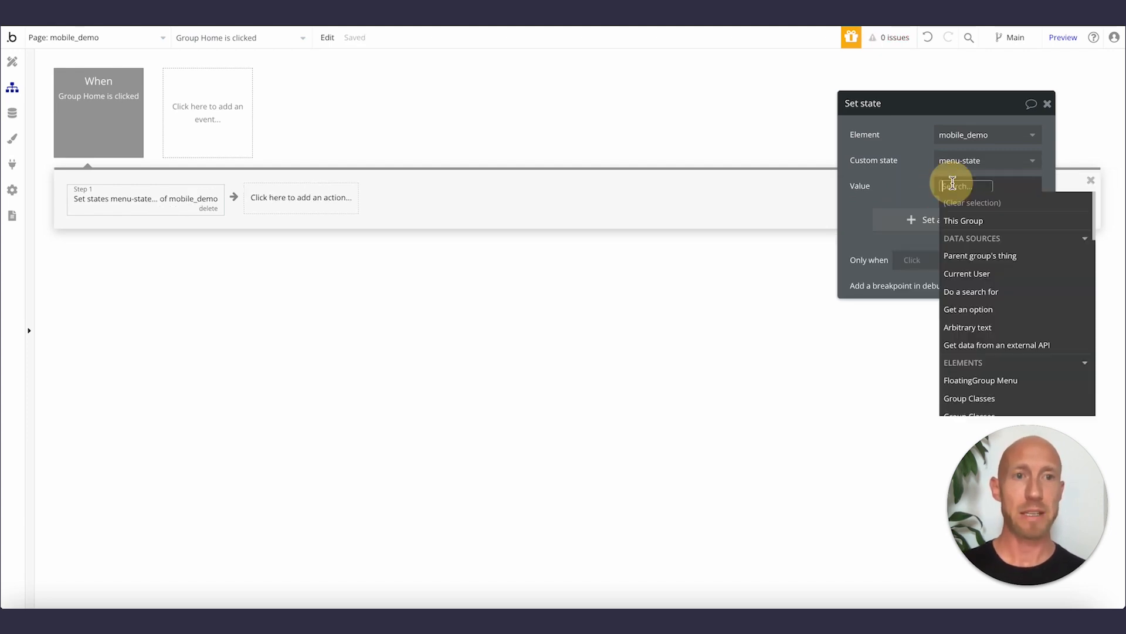
type("1")
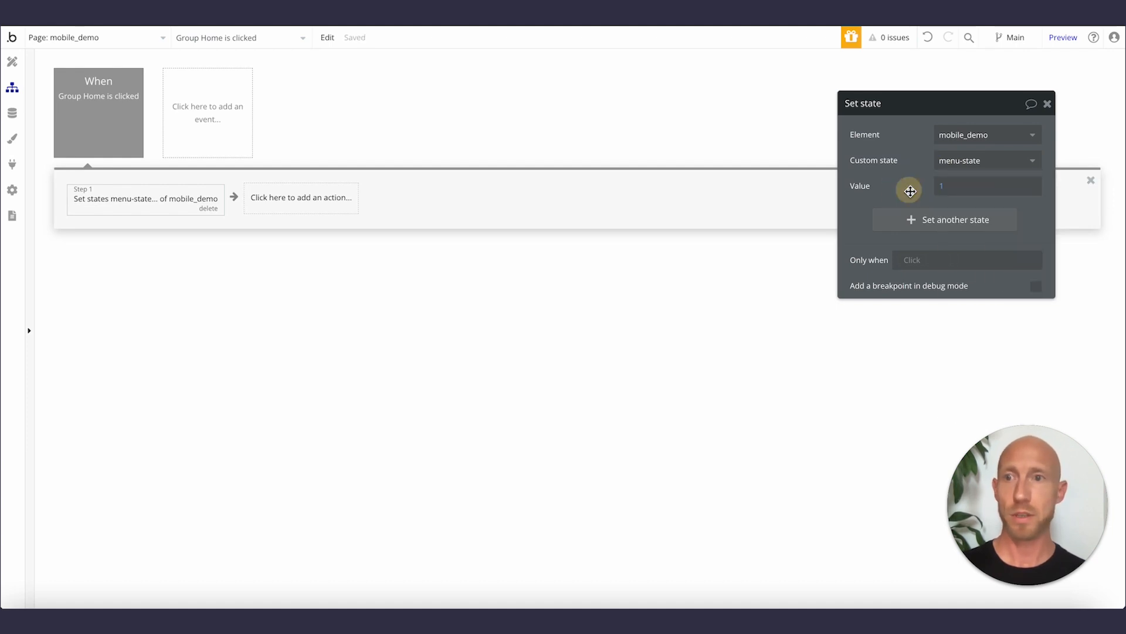
Duplicate the click event and retarget copies to Group Library and Group Profile
right_click(98, 95)
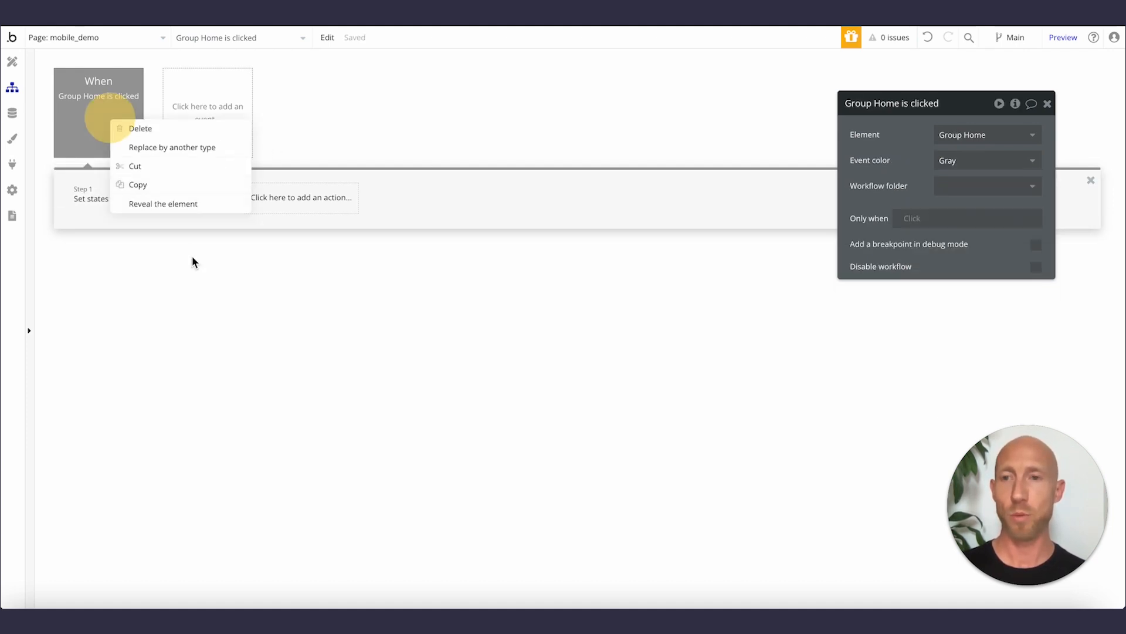
left_click(208, 112)
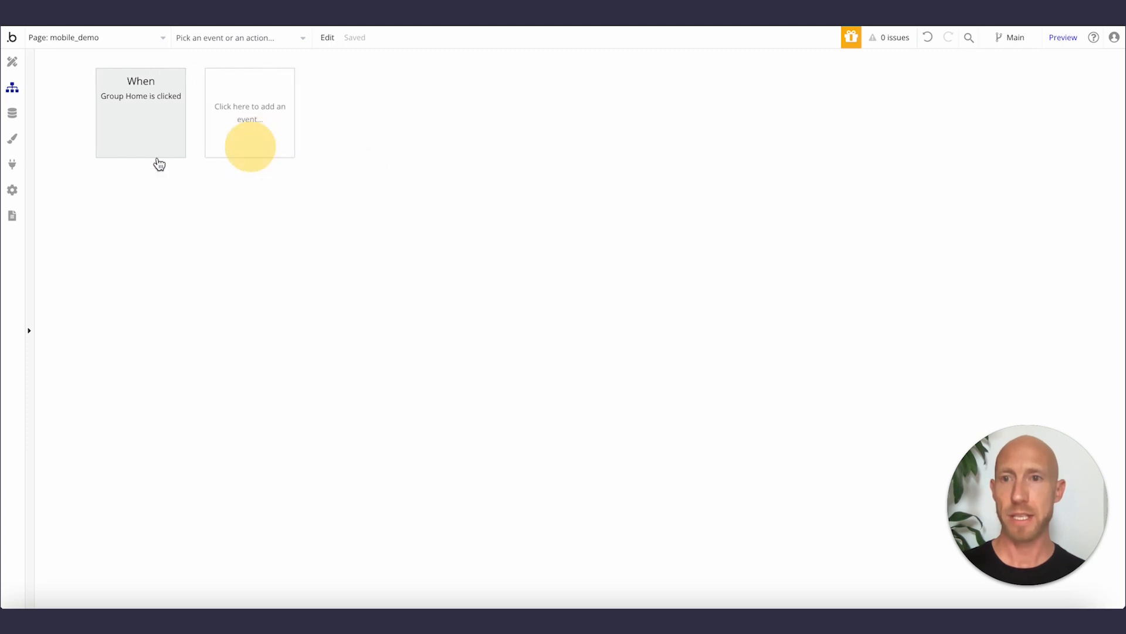
left_click(141, 112)
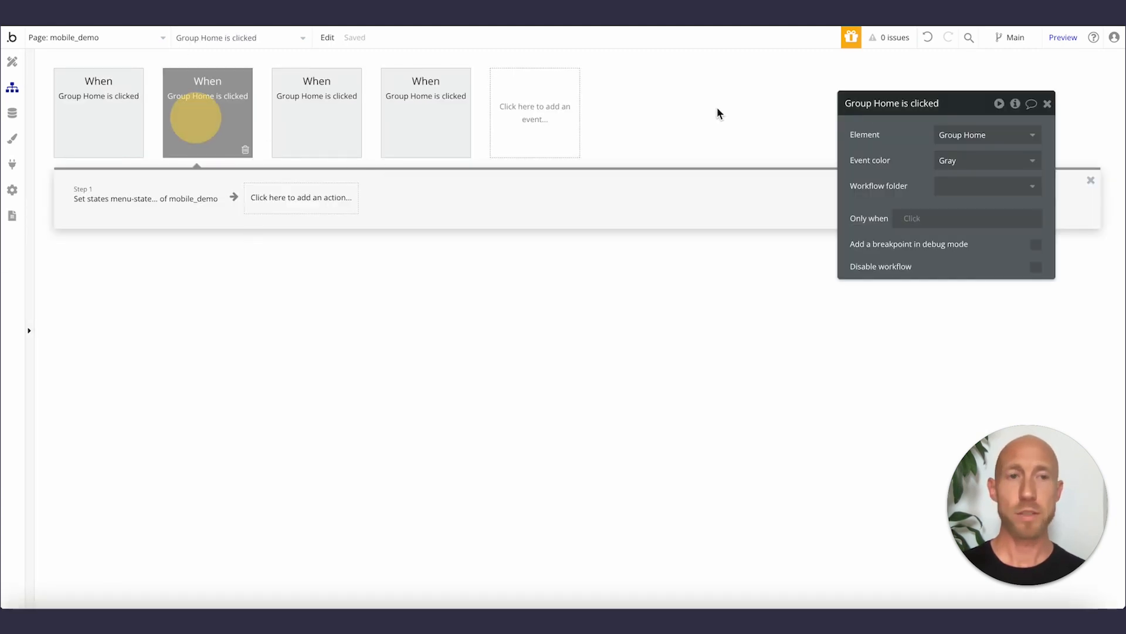
left_click(985, 133)
type("grou")
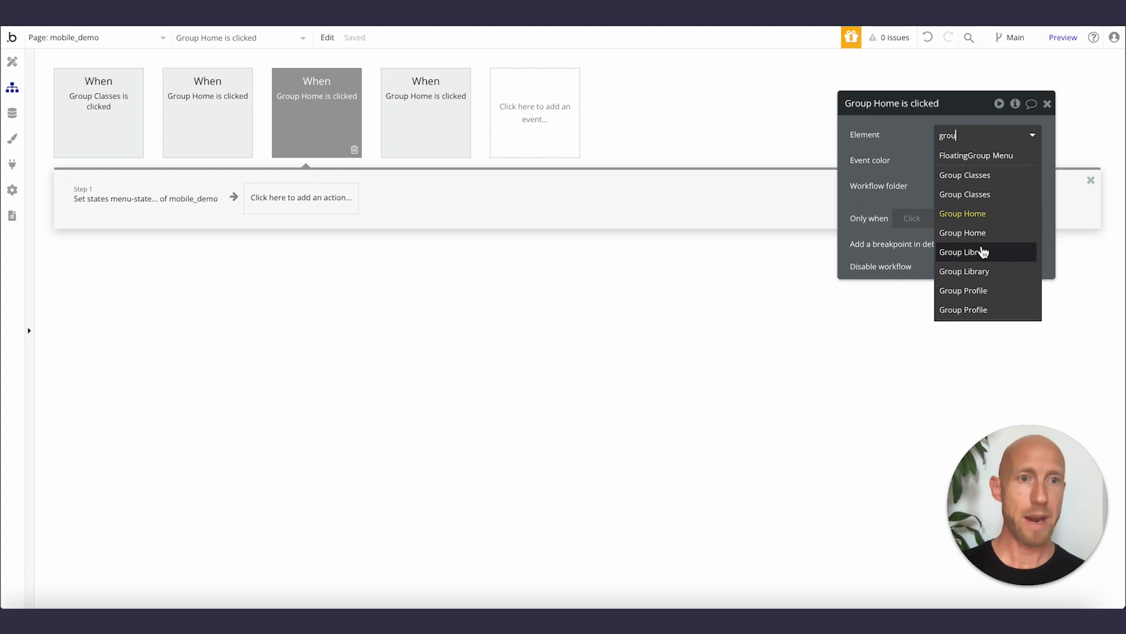
left_click(964, 251)
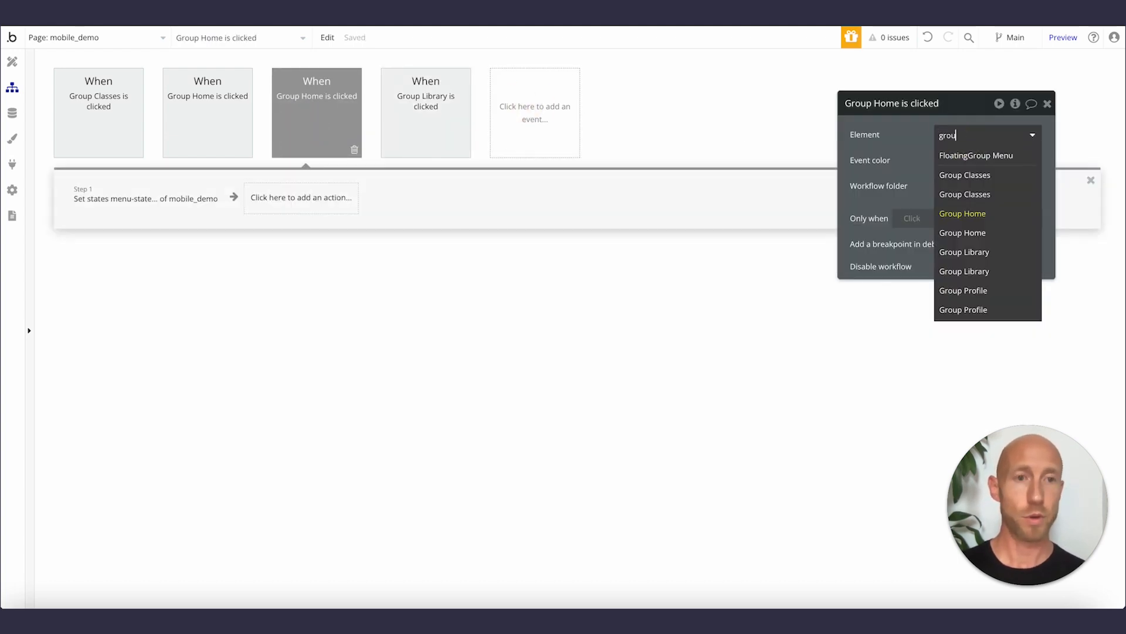
mouse_move(991, 308)
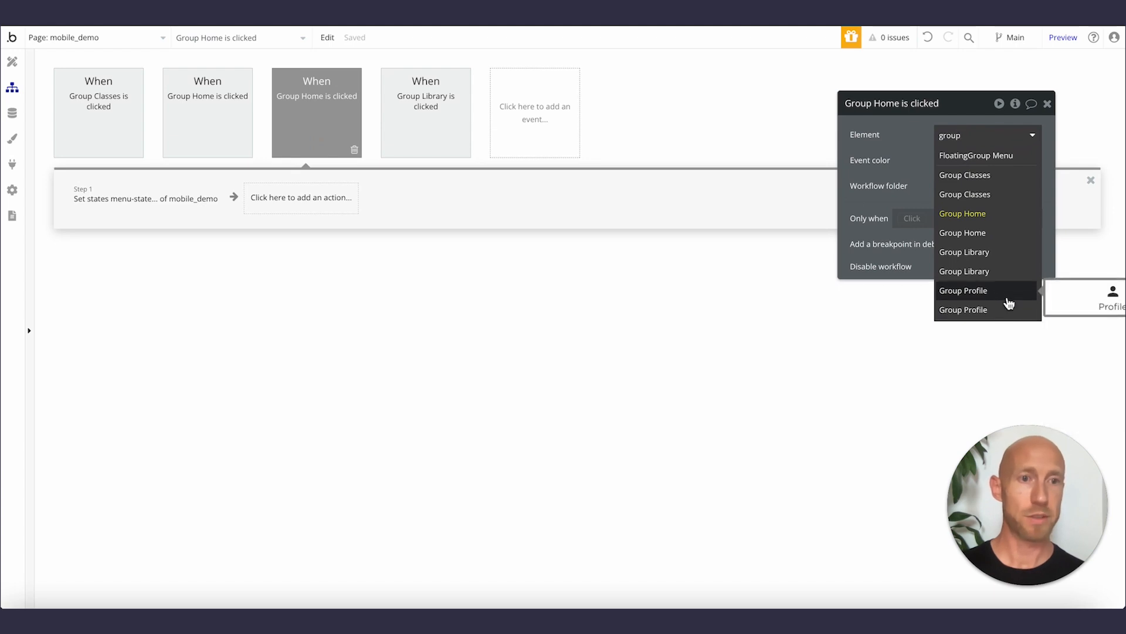
left_click(963, 290)
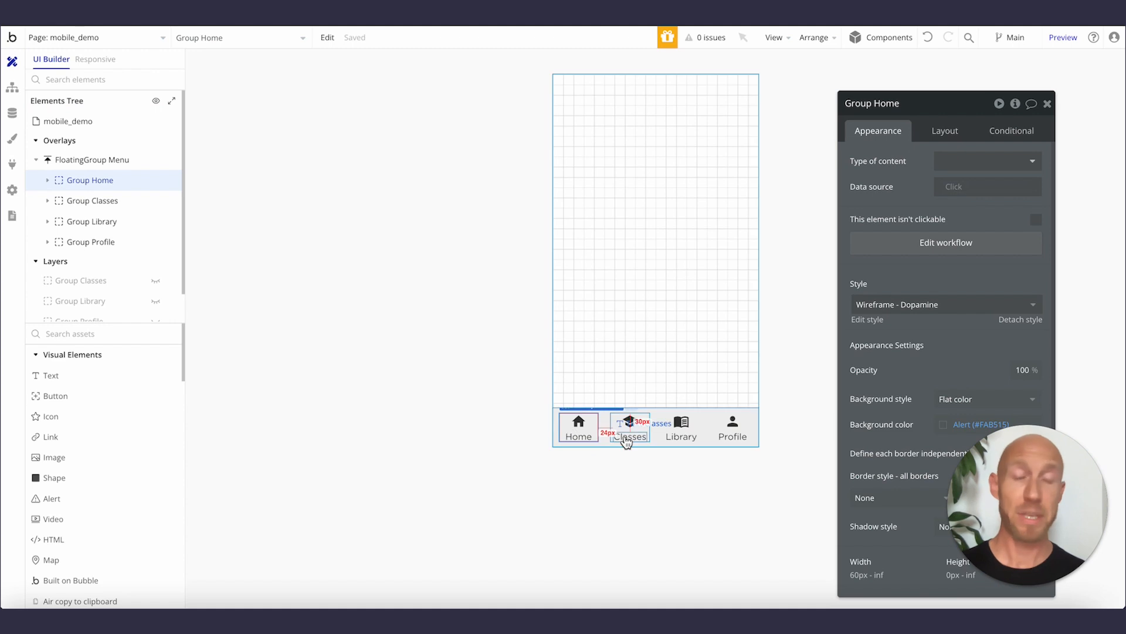
mouse_move(634, 455)
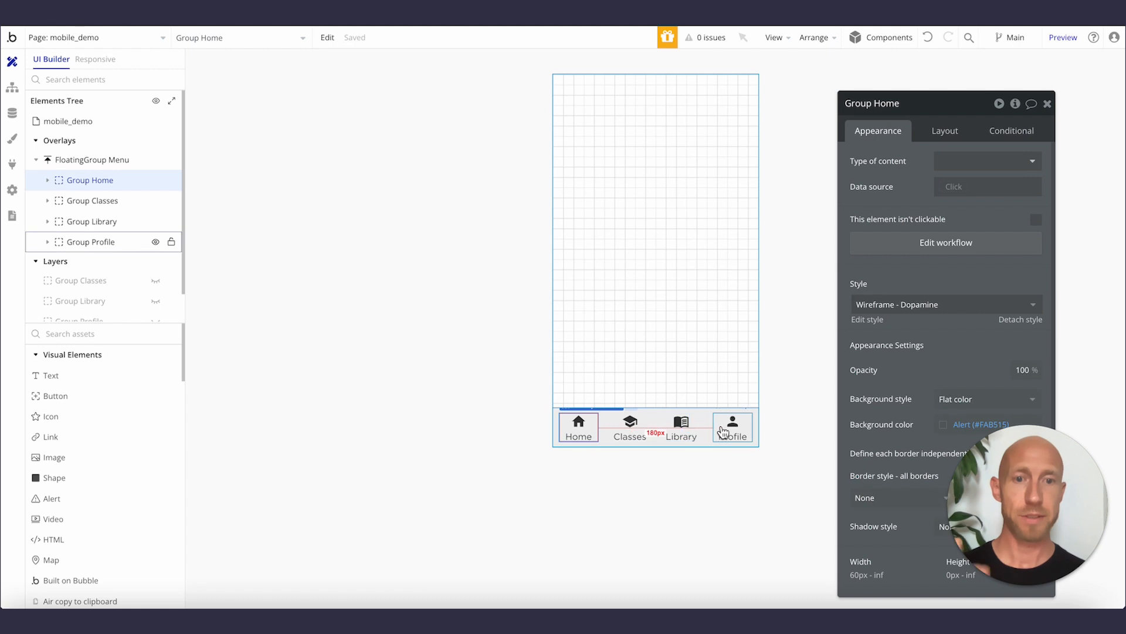
Review the Classes, Library and Profile workflows and set Profile's menu-state value to 4
left_click(11, 87)
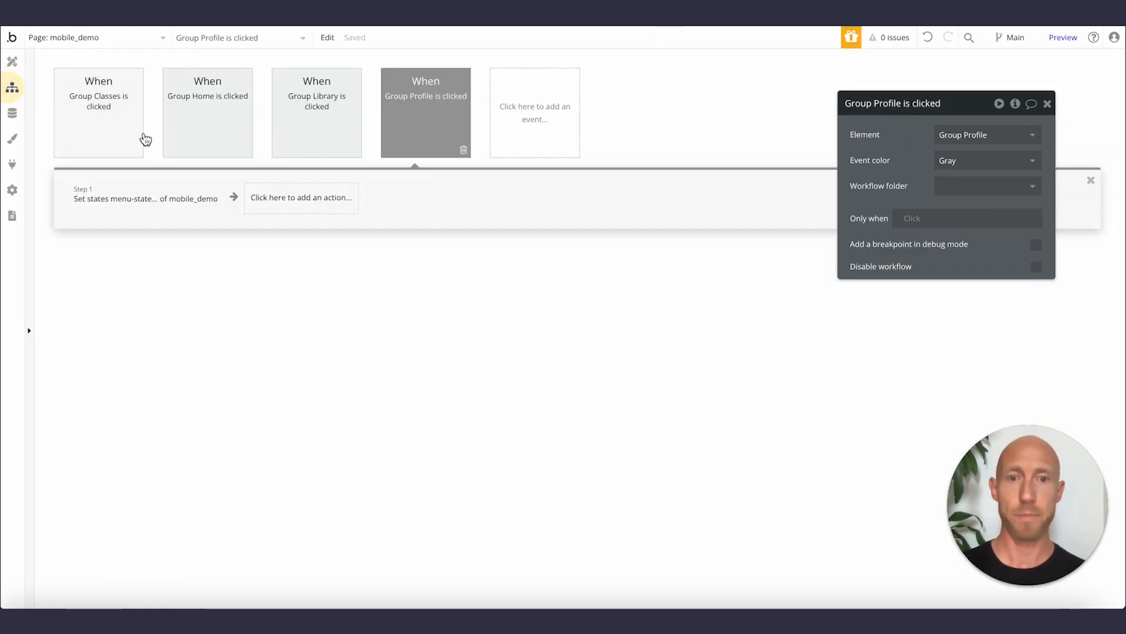
left_click(99, 112)
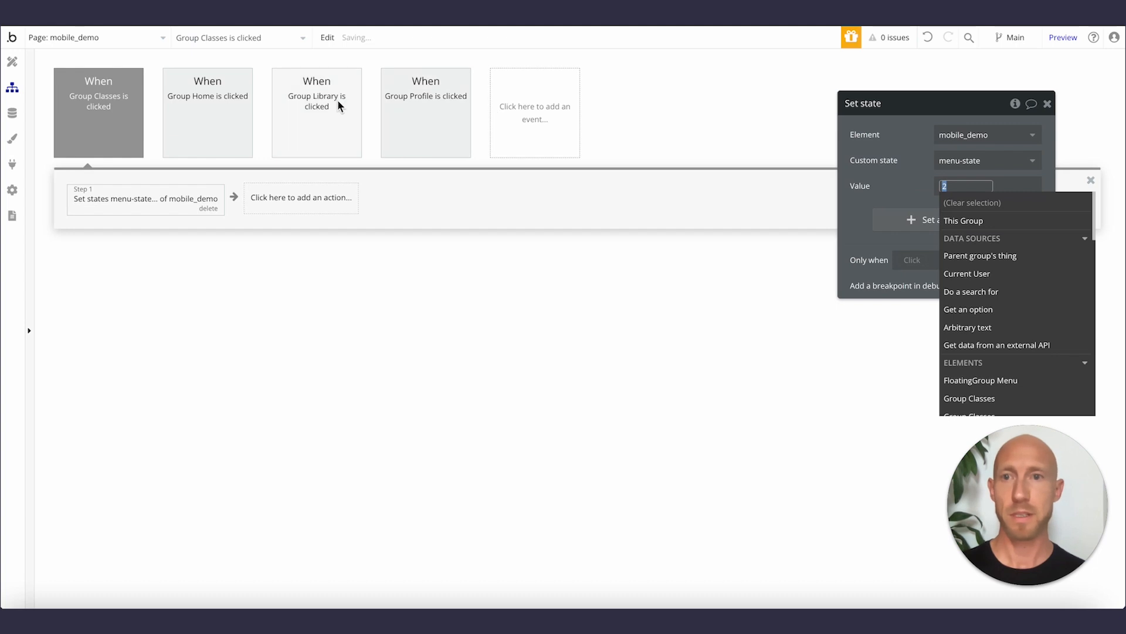
left_click(317, 113)
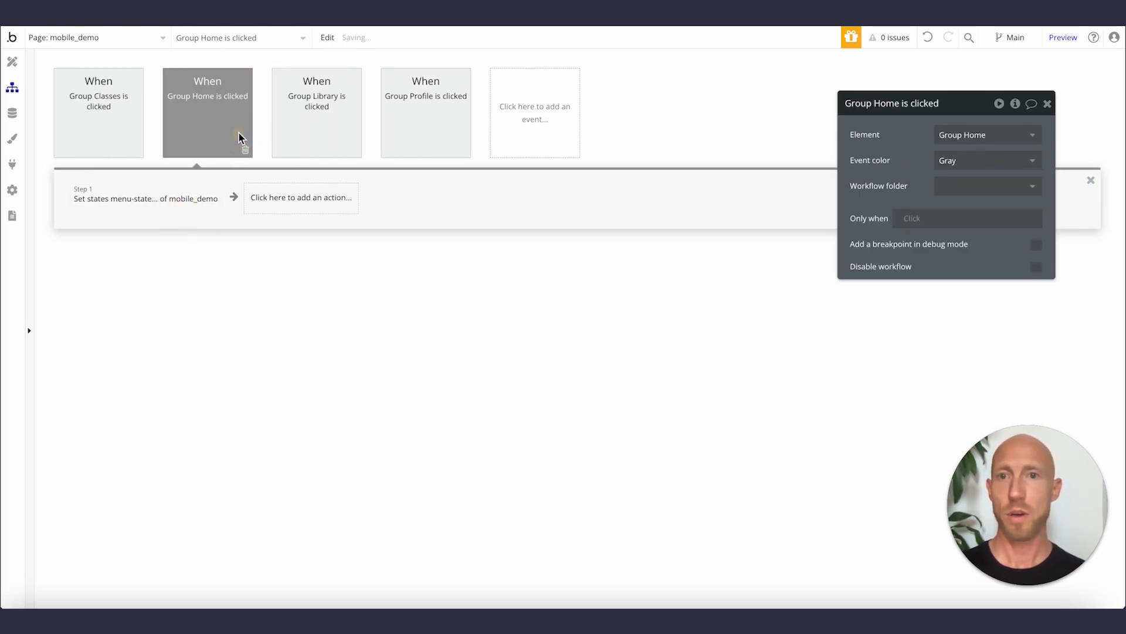
left_click(425, 113)
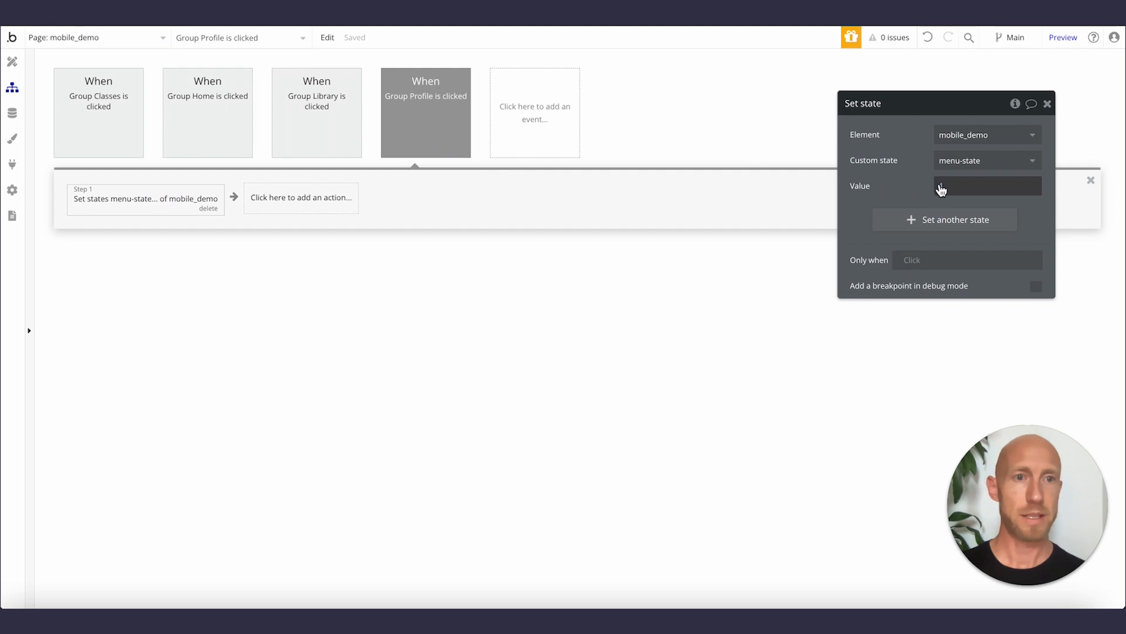
type("4")
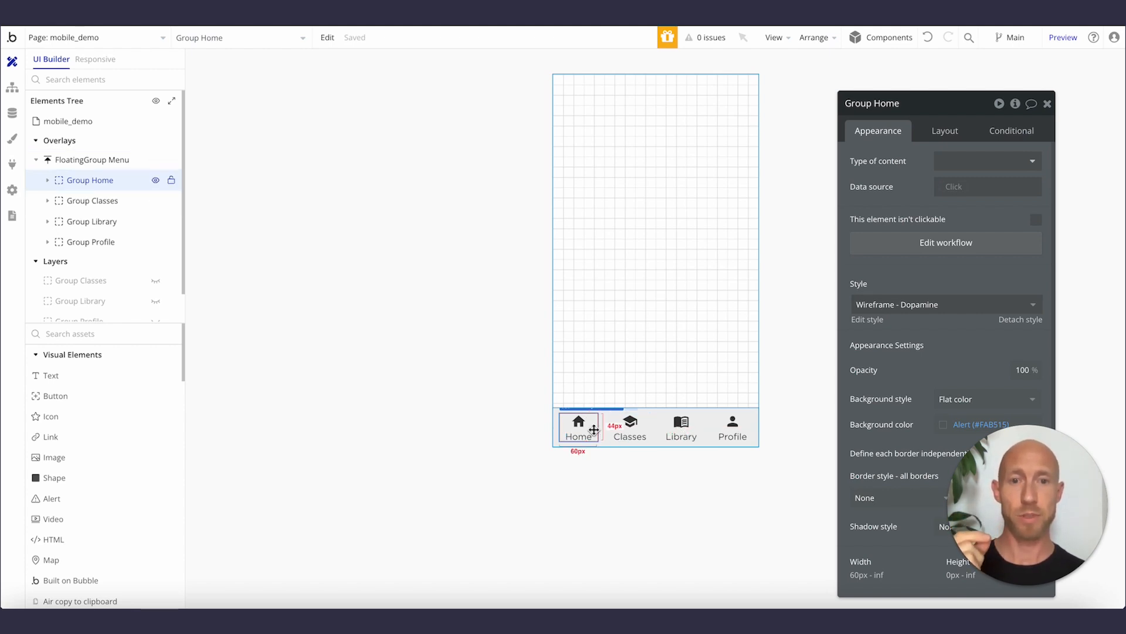
Set Group Classes to collapse when hidden and not be visible on page load
left_click(90, 280)
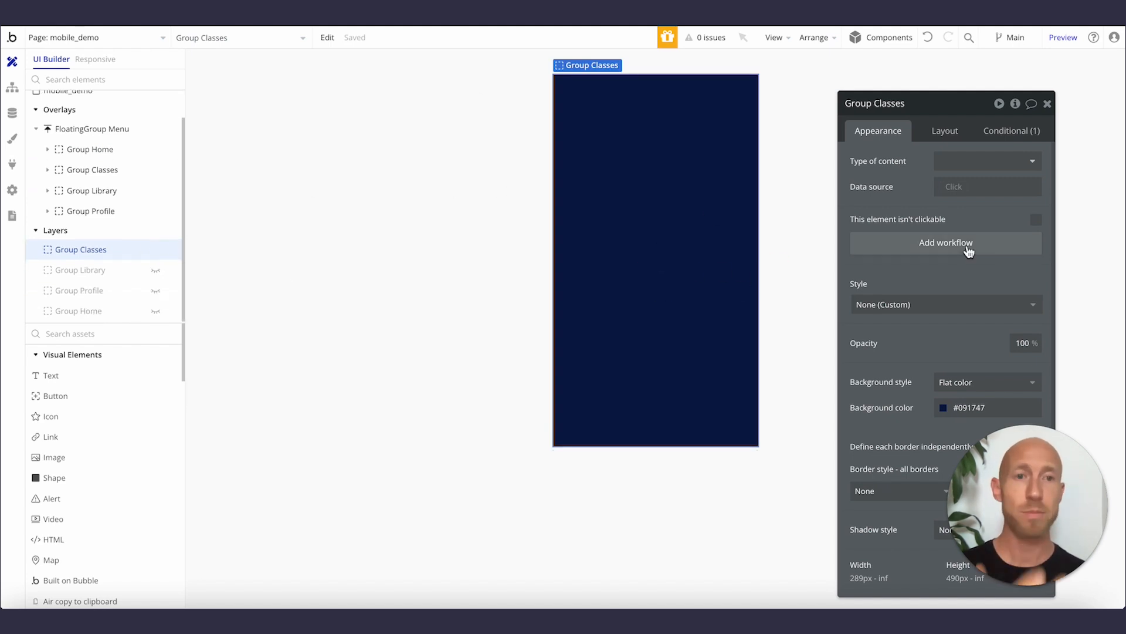
left_click(944, 130)
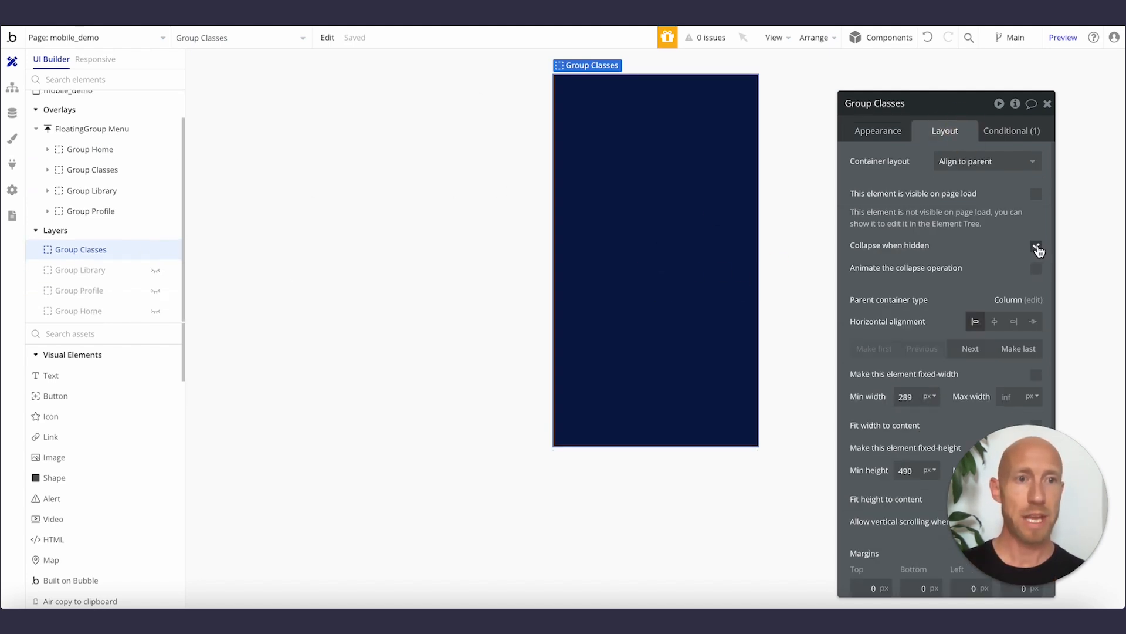
left_click(1036, 246)
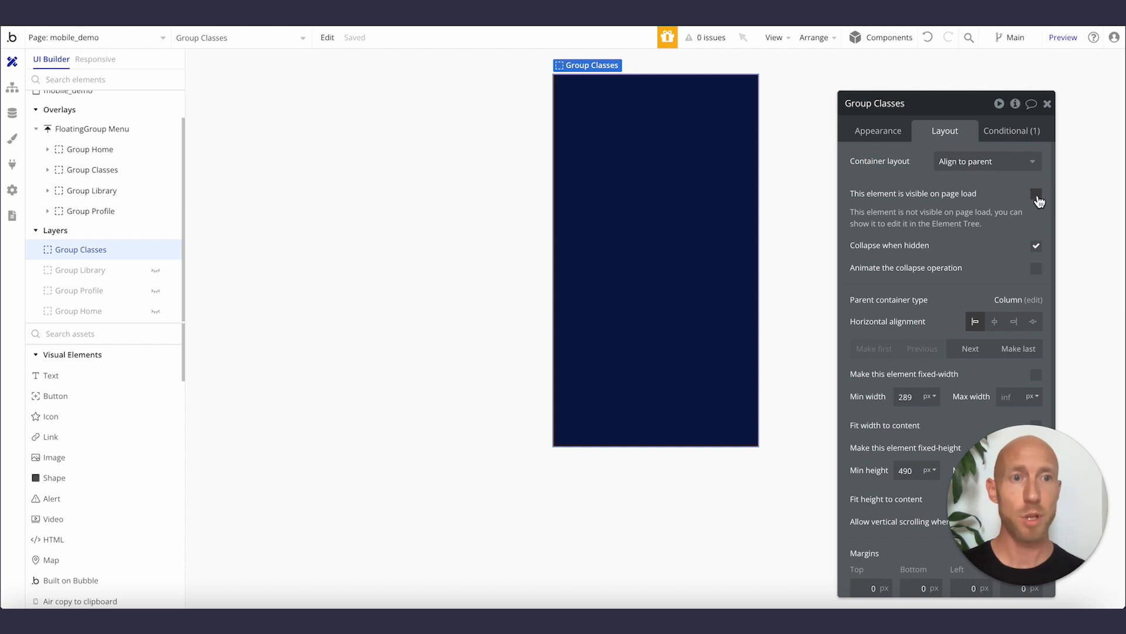
left_click(1036, 194)
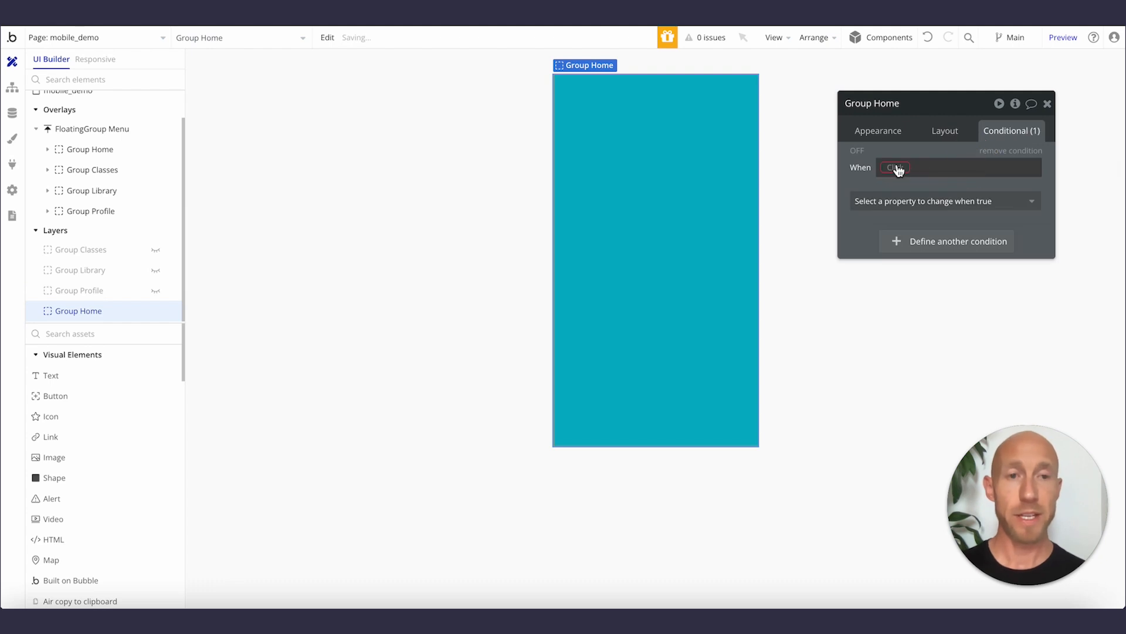
Add the Home group's conditional: visible when mobile_demo's menu-state is 1
left_click(895, 168)
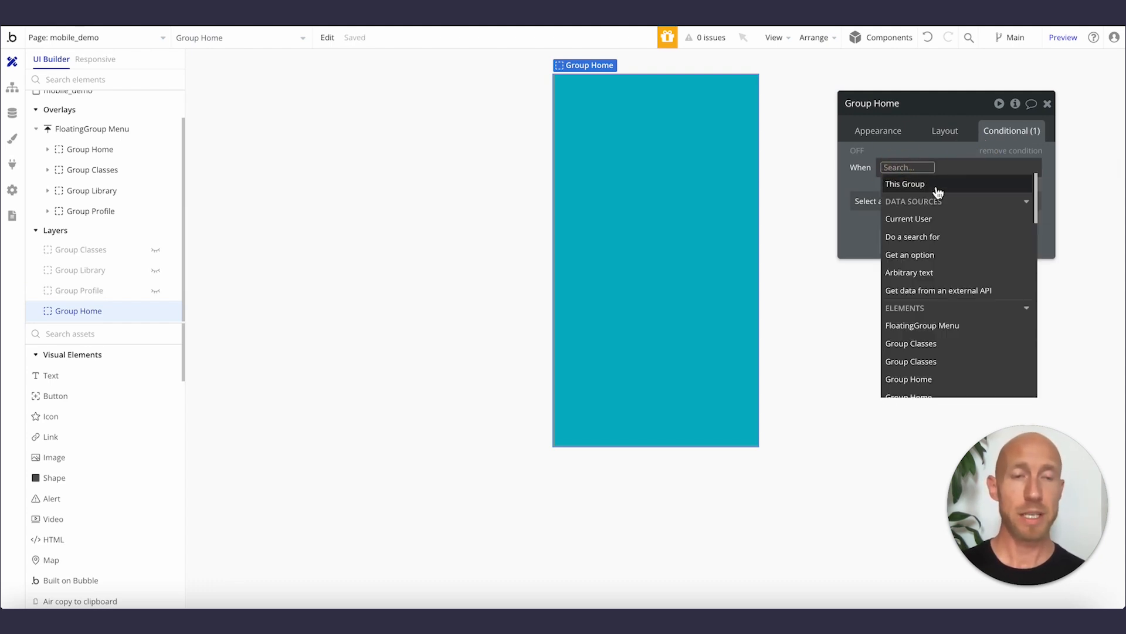
type("demo")
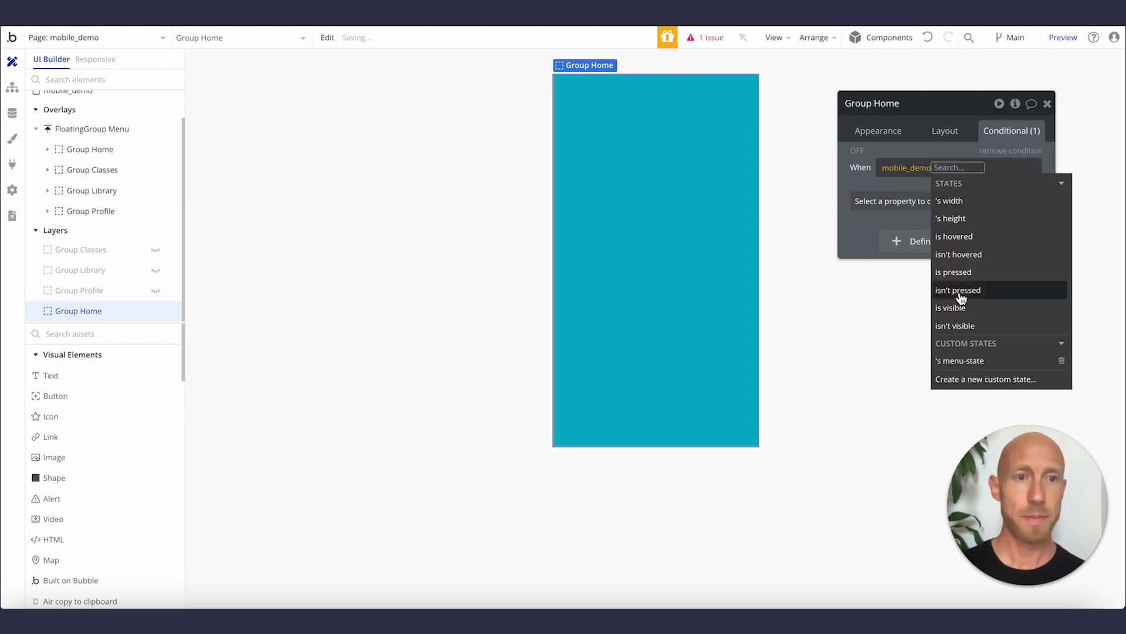
left_click(960, 361)
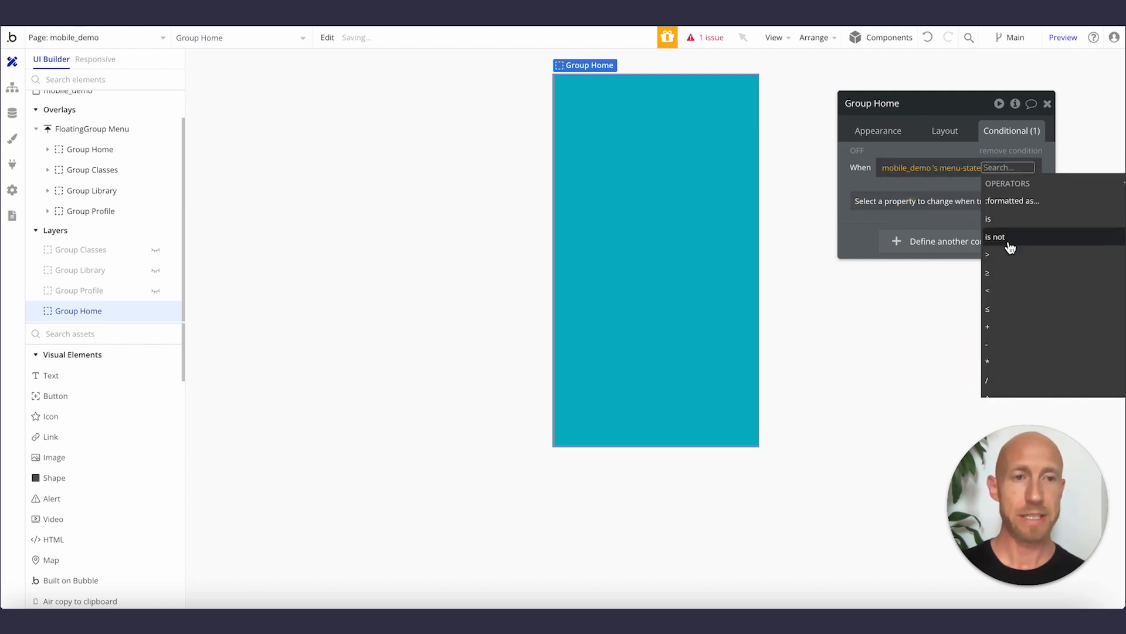
left_click(988, 218)
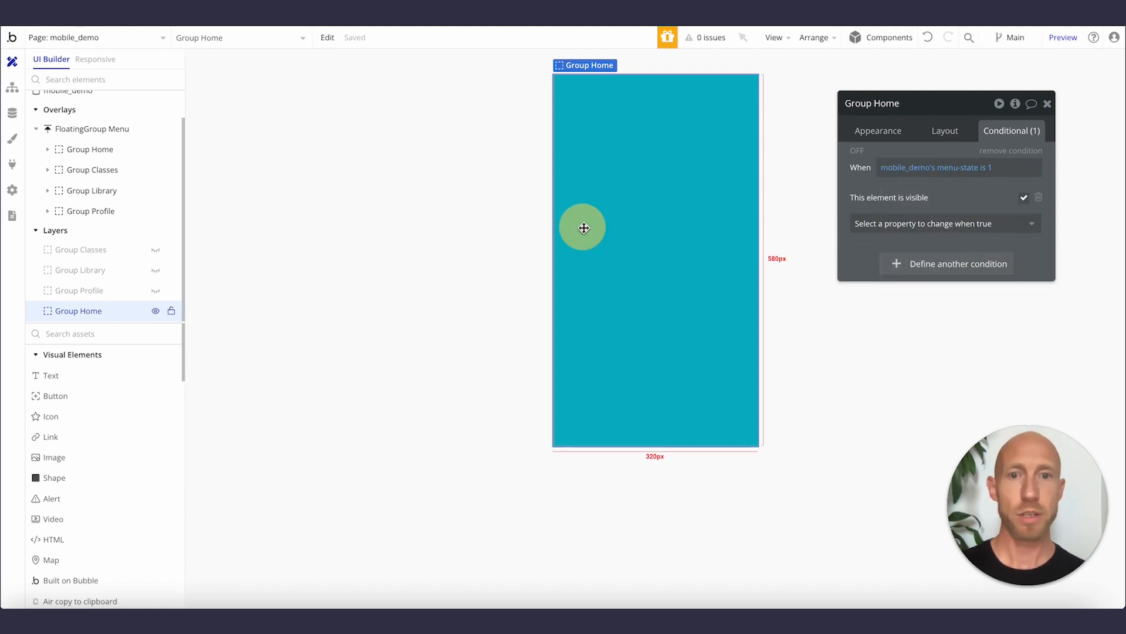
right_click(583, 227)
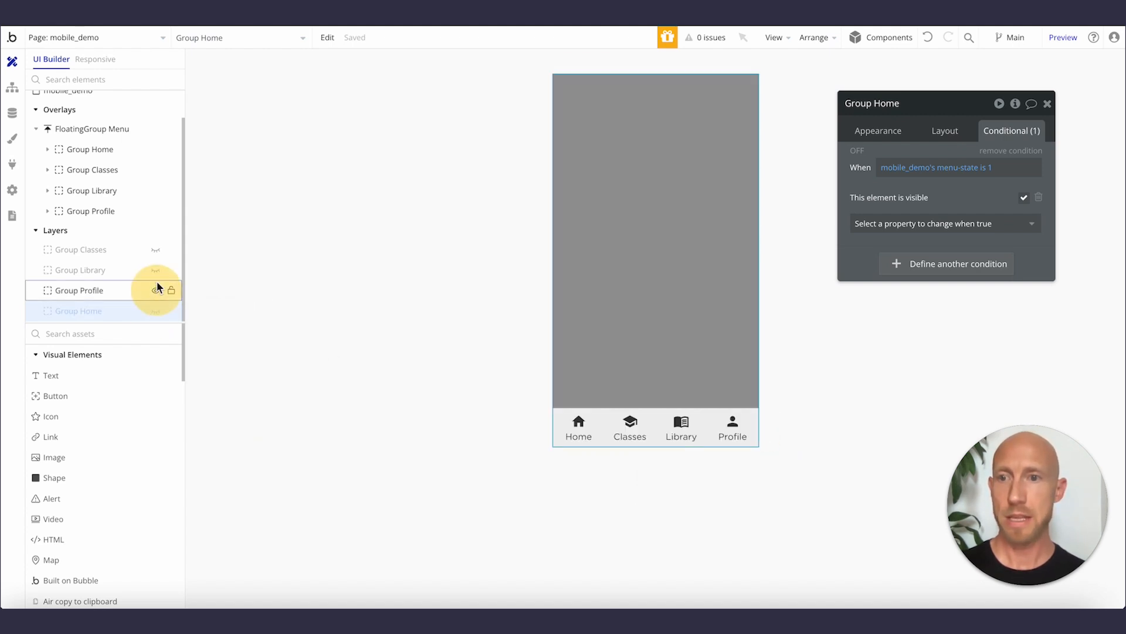
Apply matching menu-state visibility conditionals to the Profile and Library groups
left_click(81, 248)
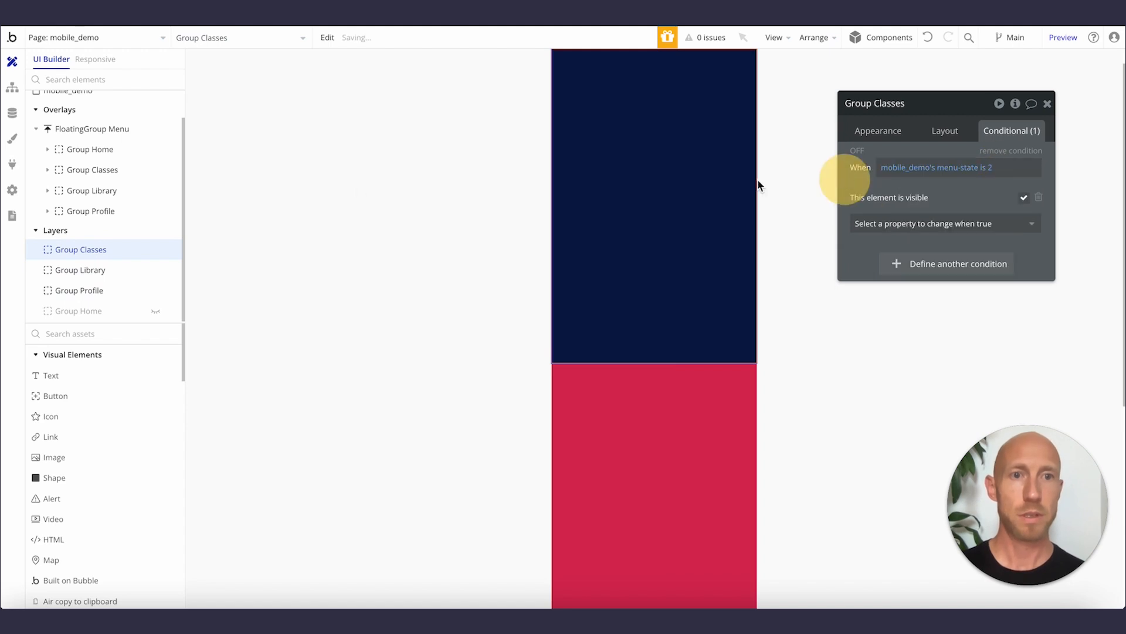
left_click(80, 270)
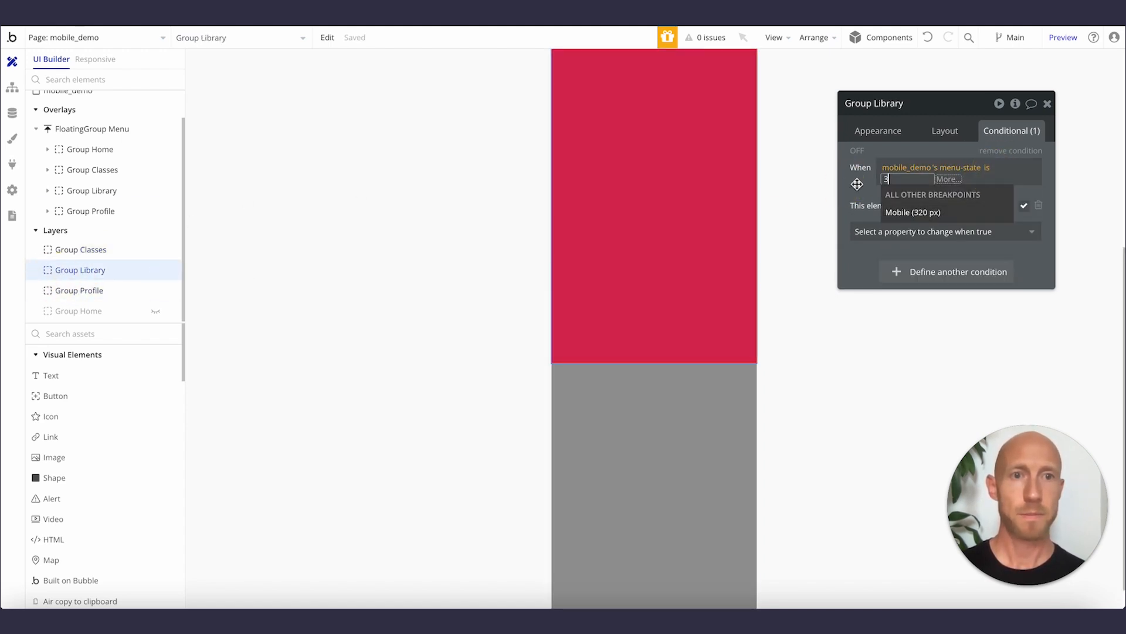
left_click(79, 289)
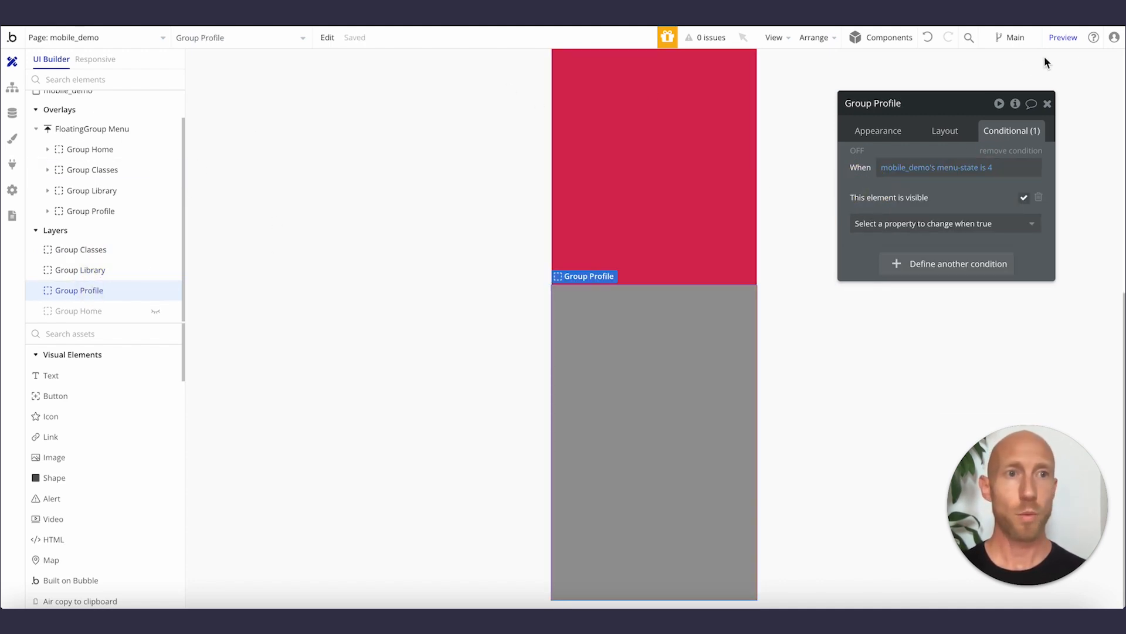
Preview the mobile page and switch between the Library and Classes tabs
left_click(1063, 37)
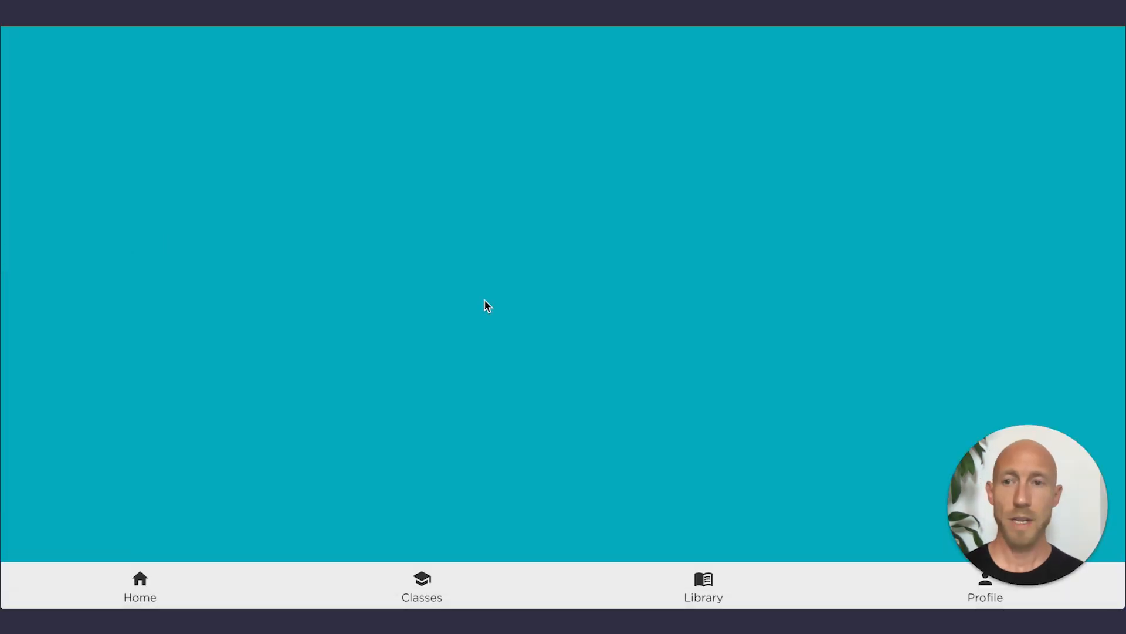
mouse_move(312, 449)
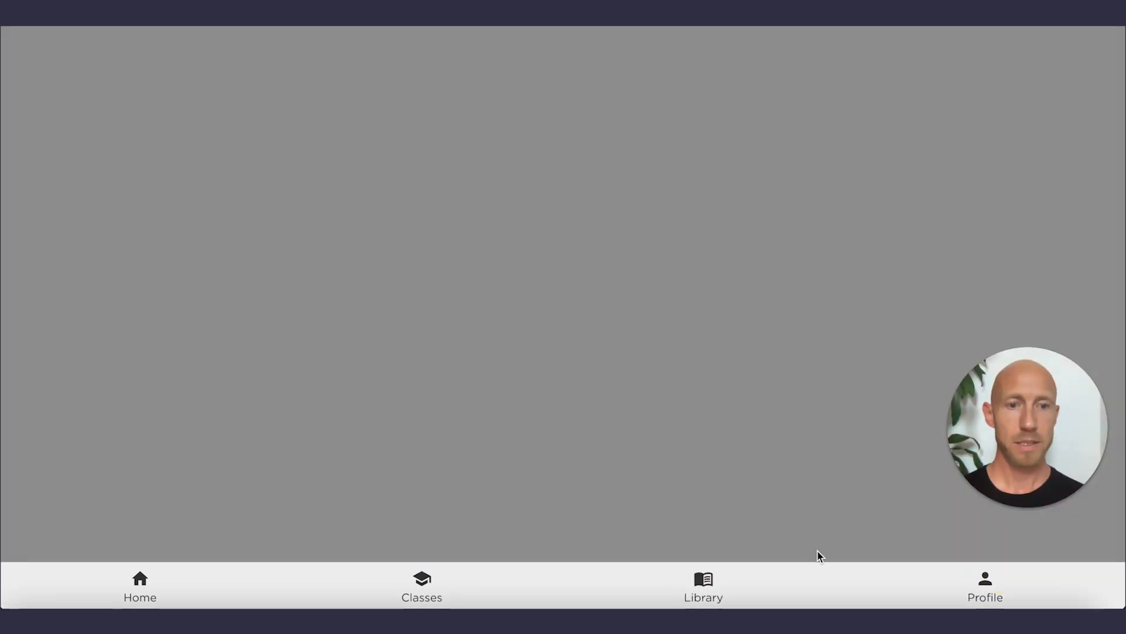
left_click(421, 585)
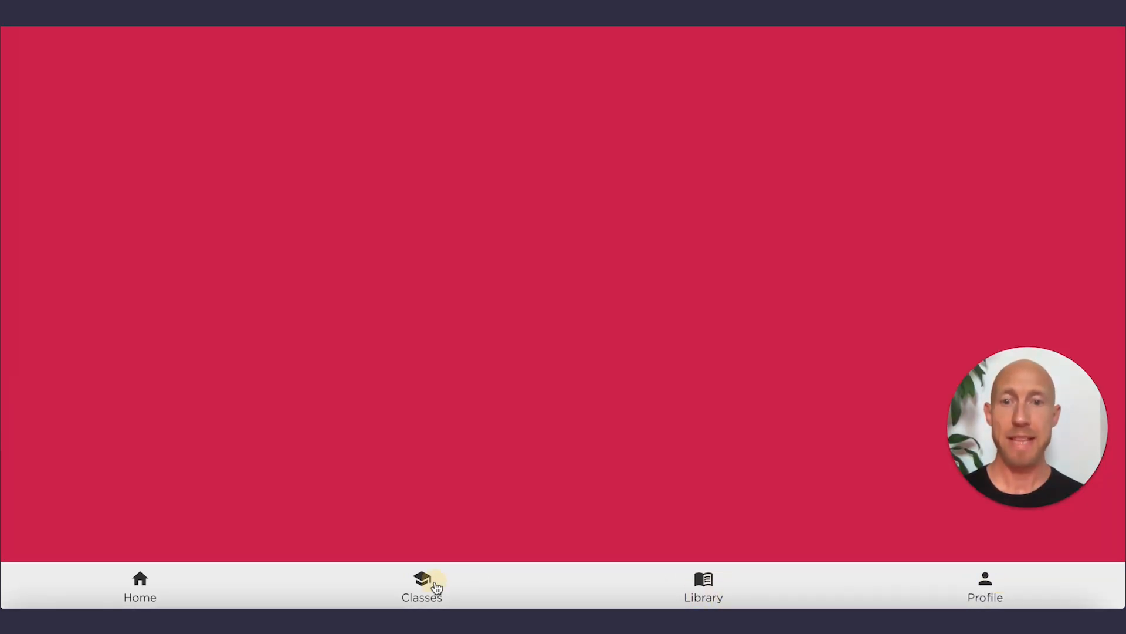
left_click(421, 586)
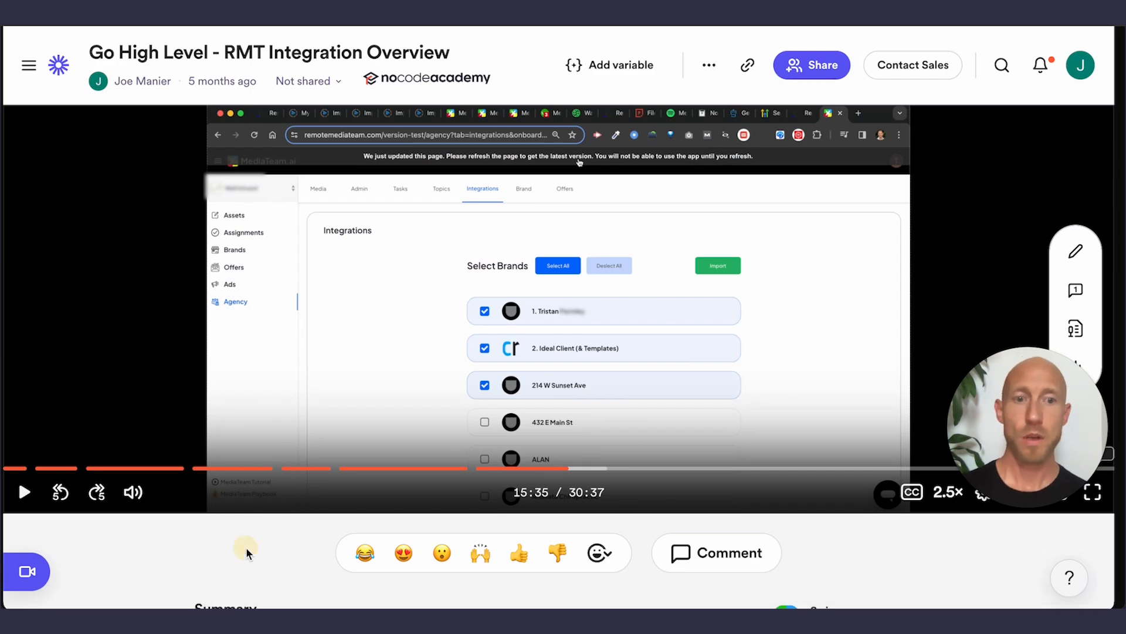
mouse_move(714, 459)
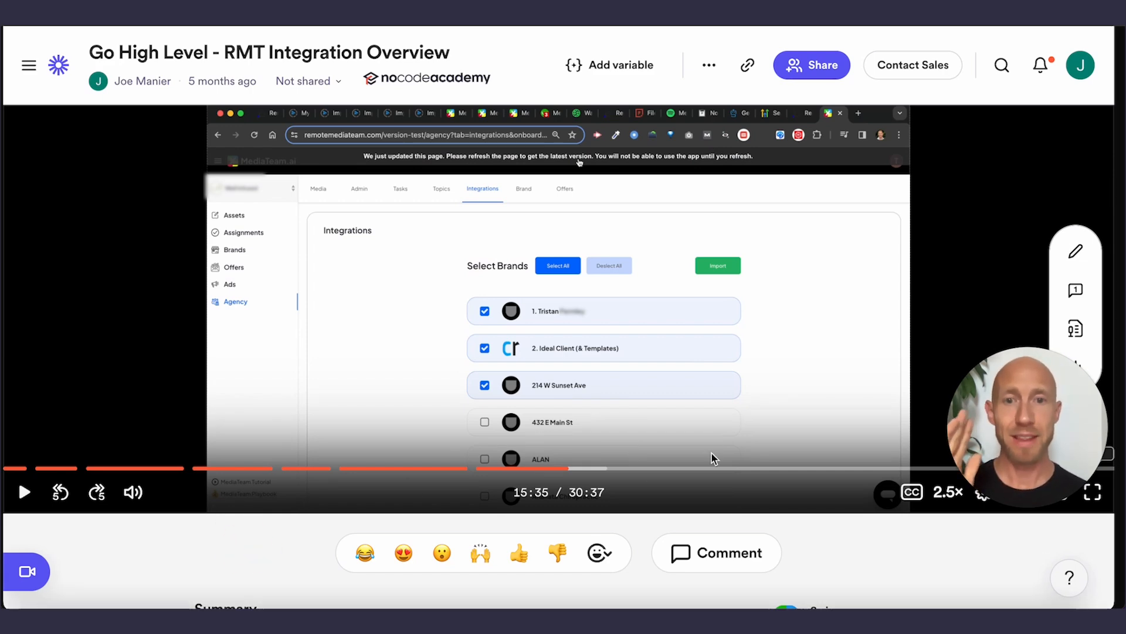
mouse_move(622, 424)
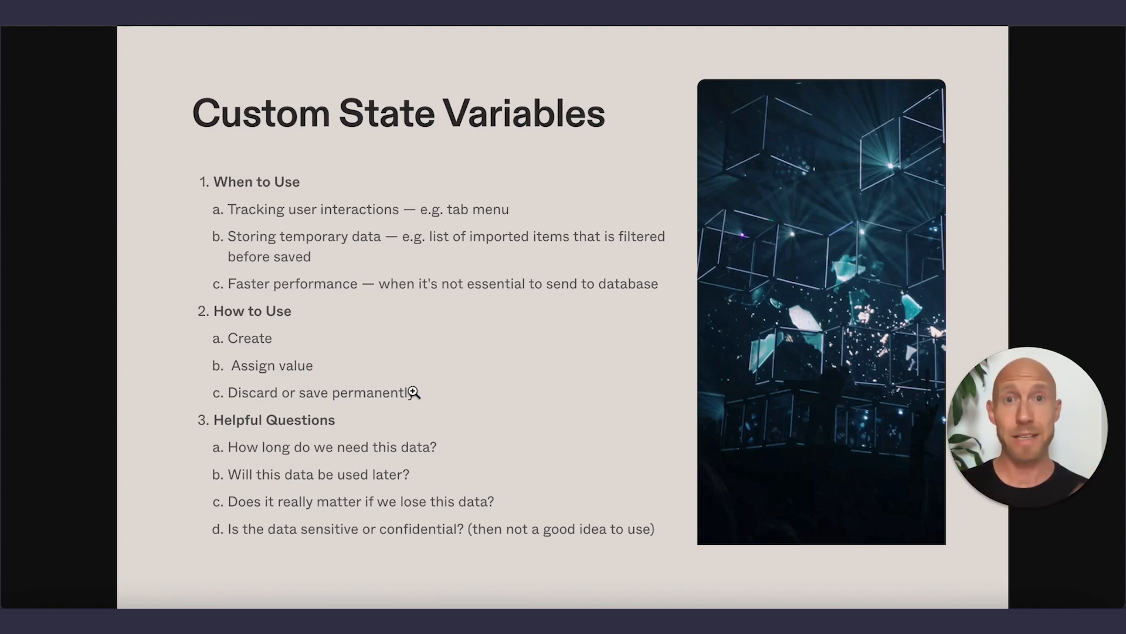
mouse_move(596, 440)
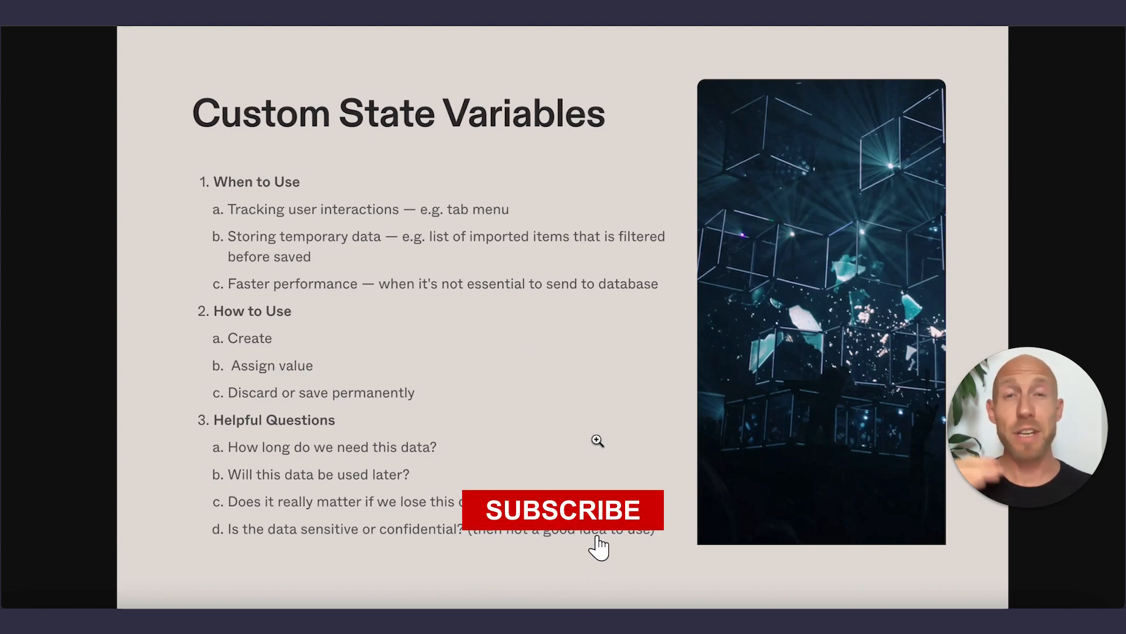
Display the Custom State Variables summary slide in the presentation
left_click(562, 511)
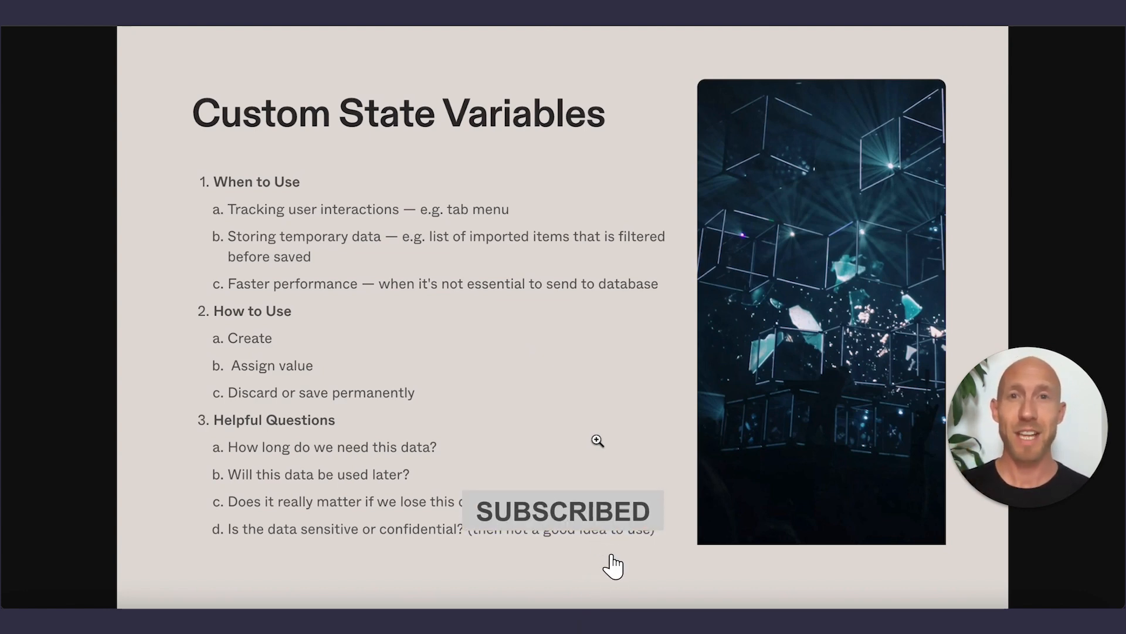